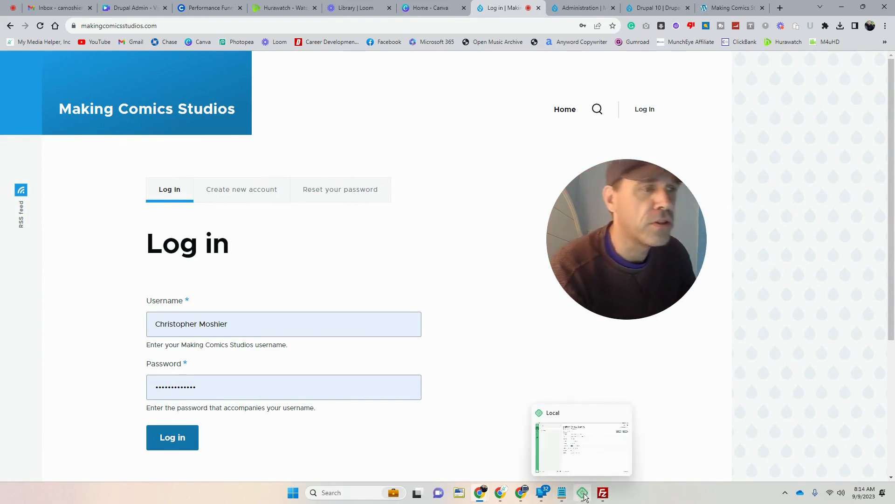
Check the Local site manager and WordPress site, then return to the Drupal login page
left_click(582, 492)
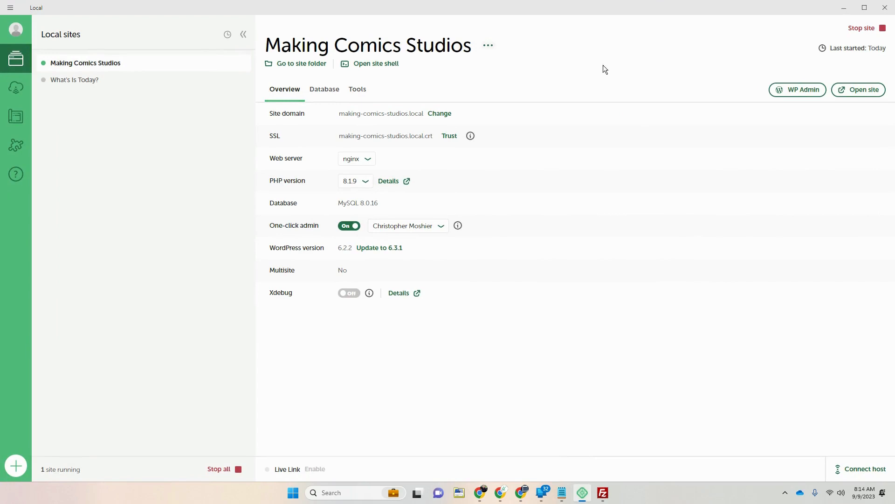
mouse_move(490, 234)
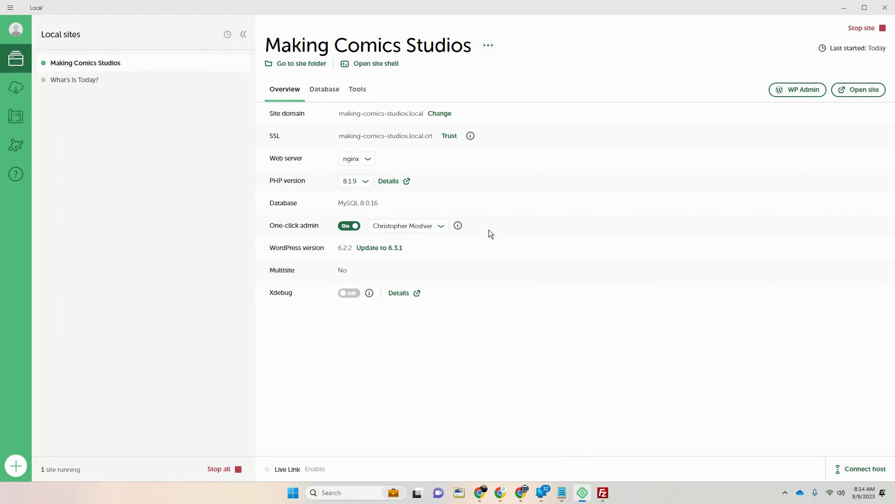
mouse_move(493, 233)
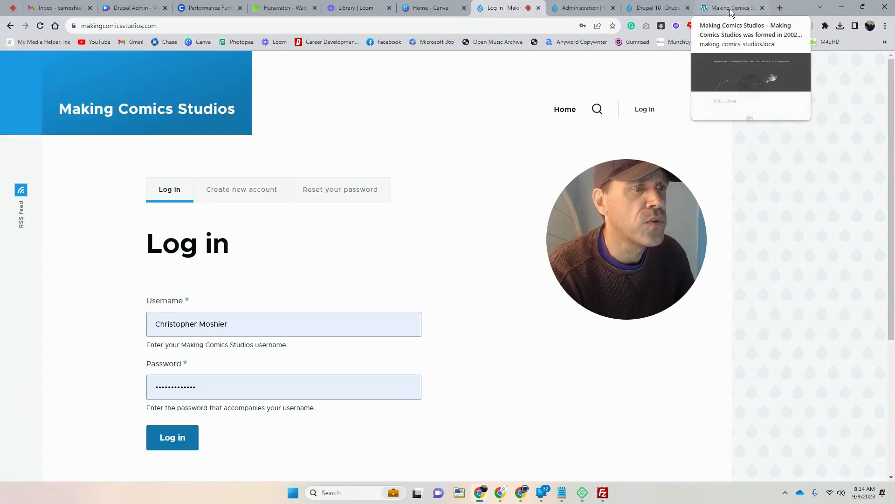
left_click(731, 8)
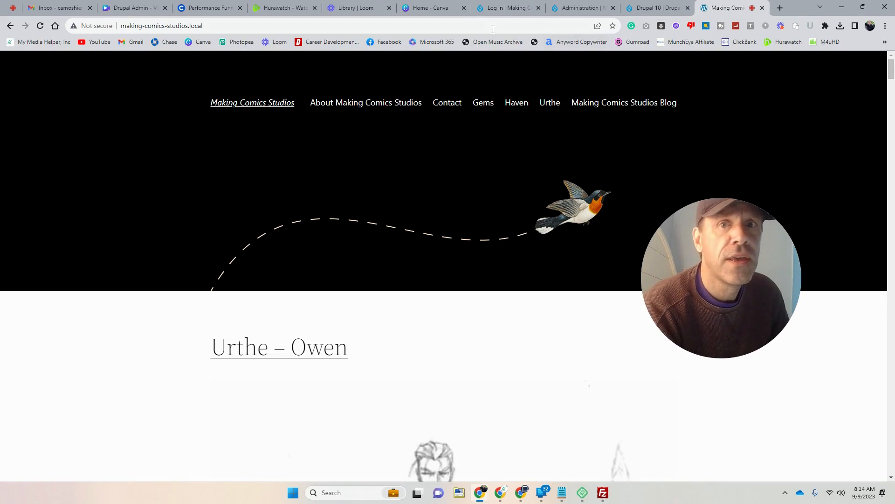
left_click(506, 8)
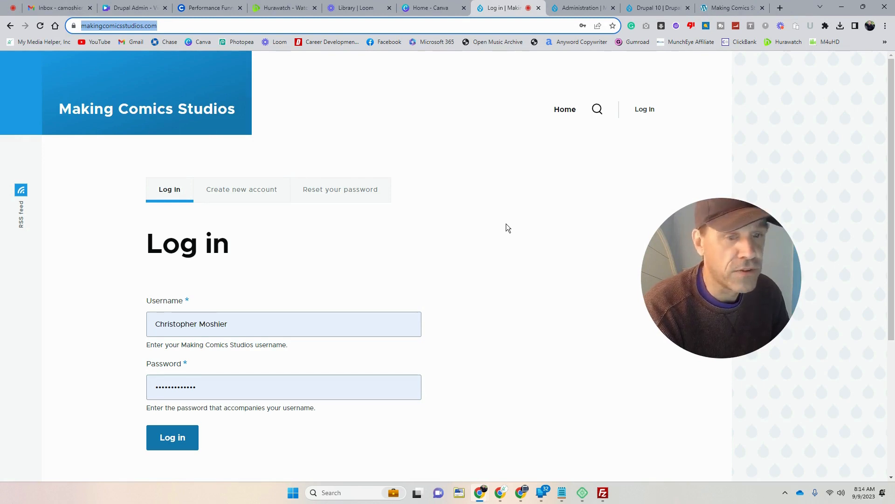
Log in to the Making Comics Studios Drupal site and go to the Administration page
left_click(172, 438)
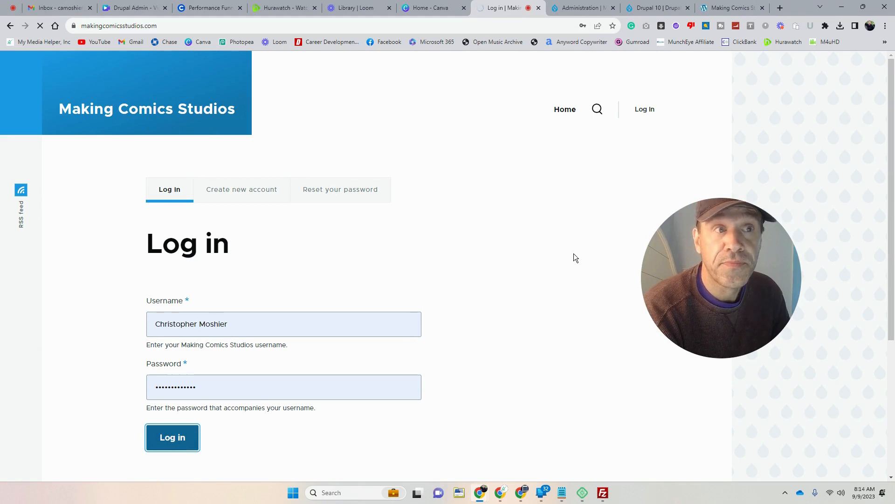
left_click(172, 437)
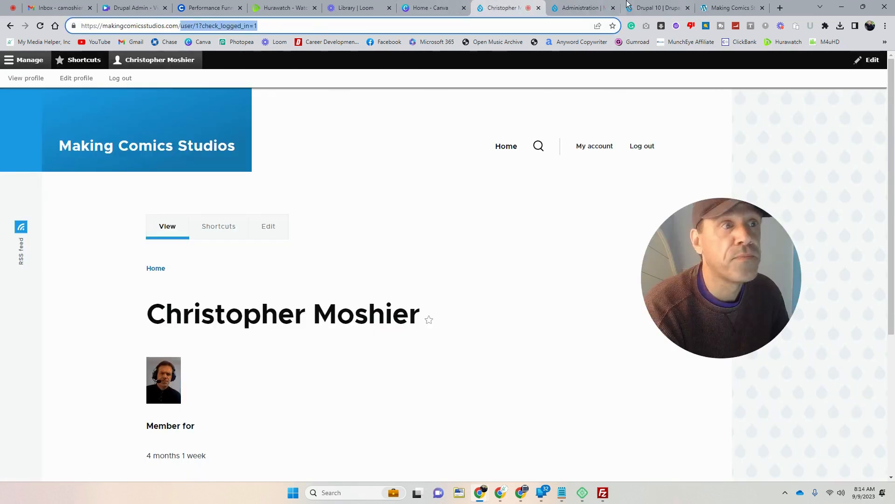
left_click(578, 8)
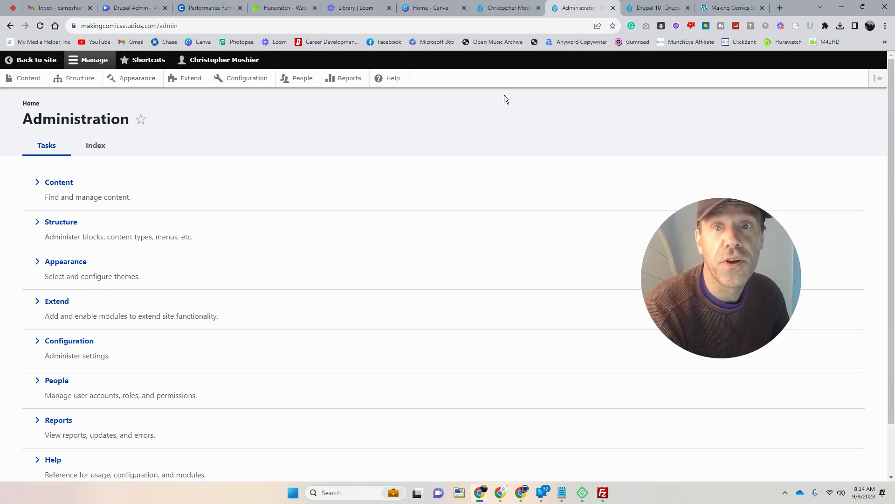
mouse_move(184, 169)
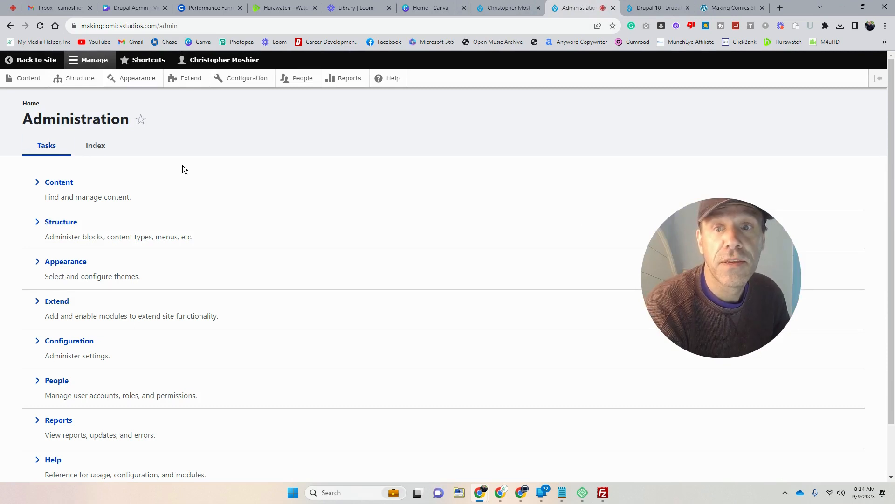
mouse_move(55, 194)
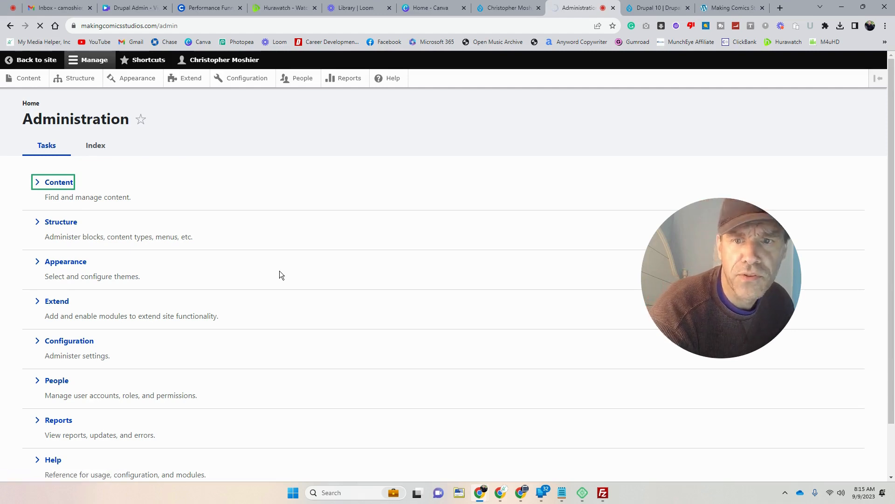
From the Content list, add new content and choose the Basic page type
left_click(59, 182)
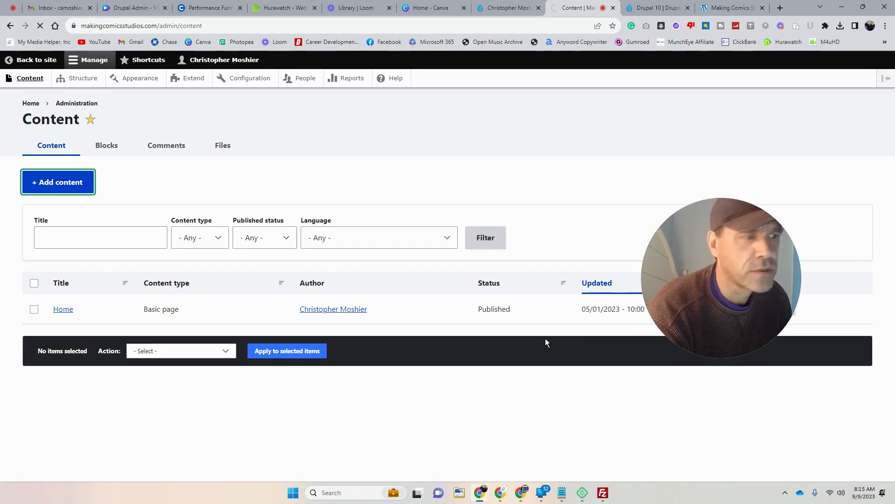
left_click(56, 182)
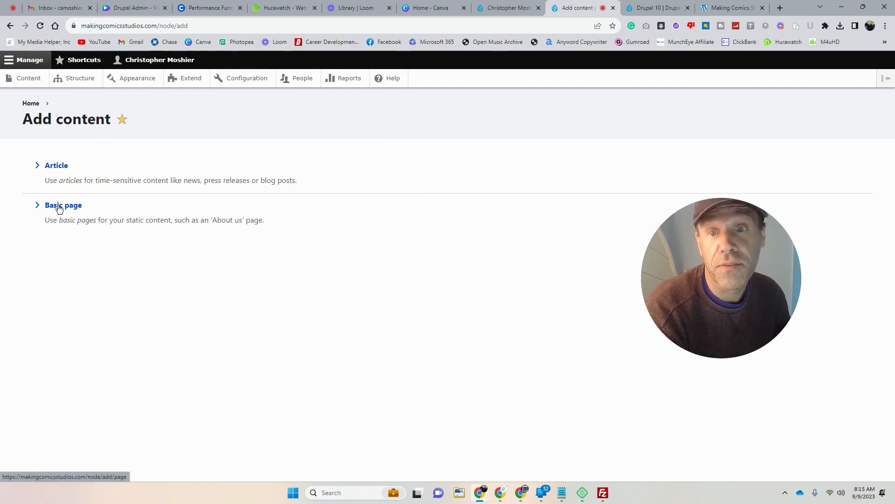
left_click(63, 205)
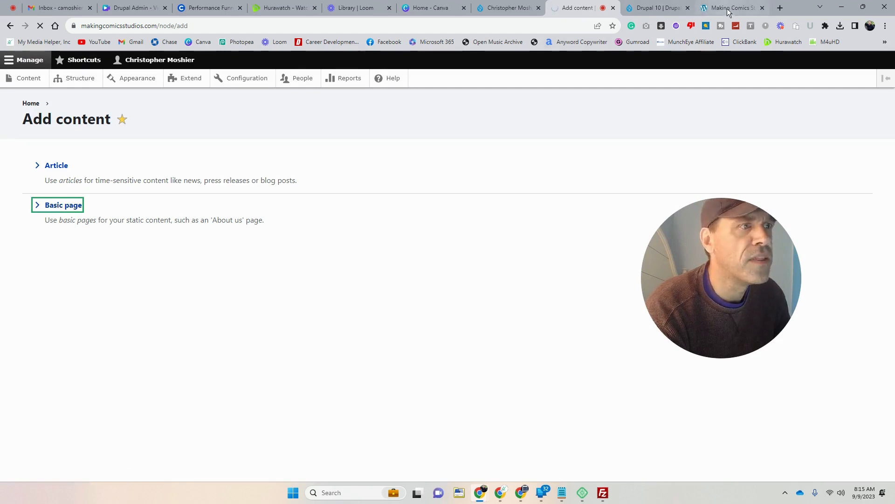
View the About Making Comics Studios page on the local WordPress site
left_click(728, 8)
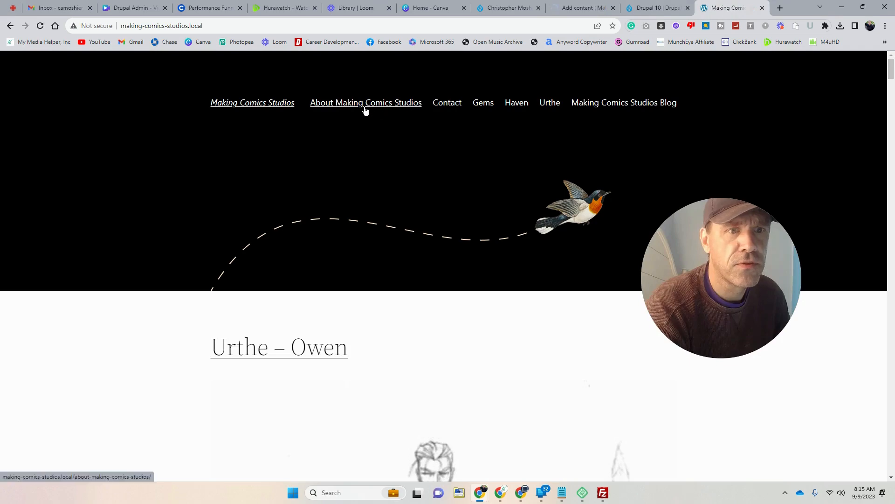
left_click(365, 102)
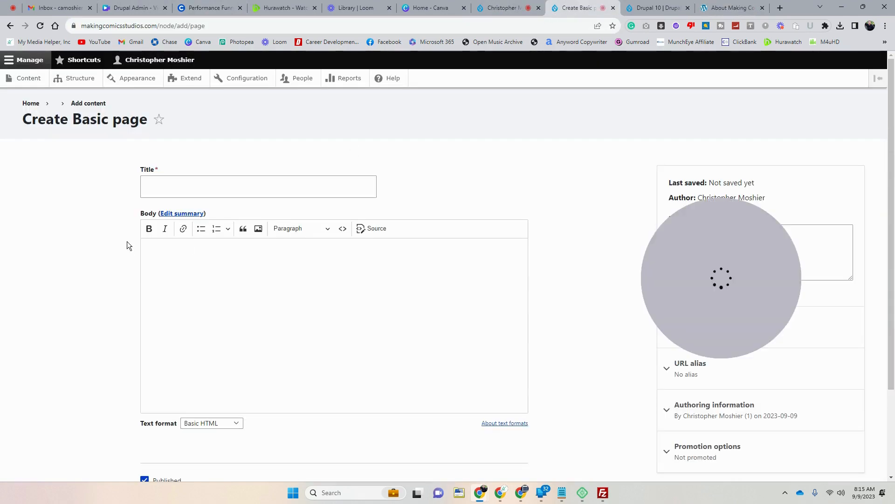
Give the new basic page the title 'About Us'
left_click(258, 186)
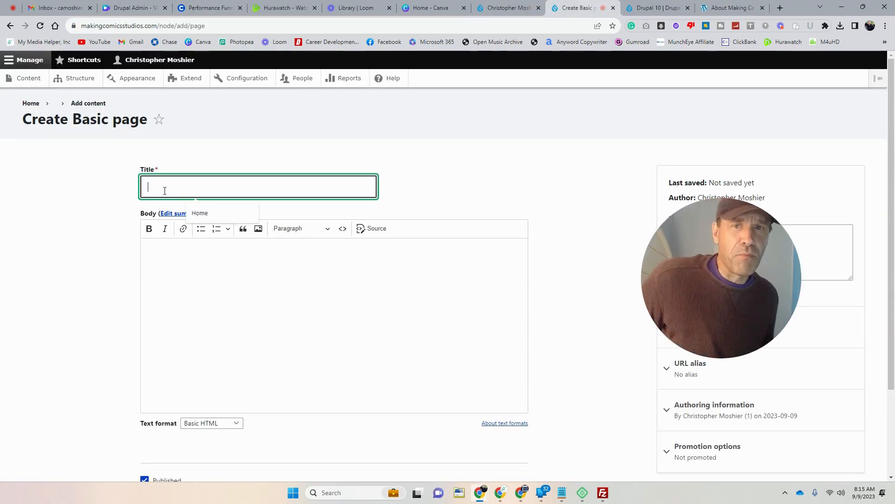
type("Ab")
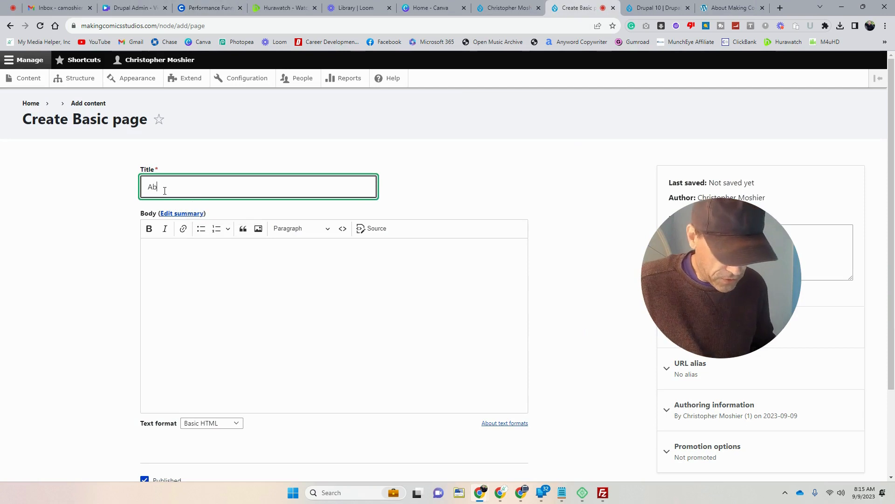
type("About Us")
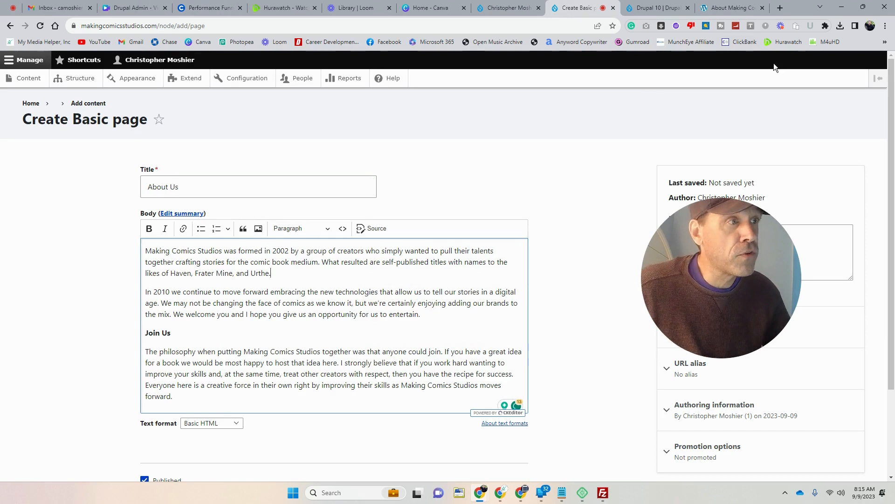
mouse_move(631, 26)
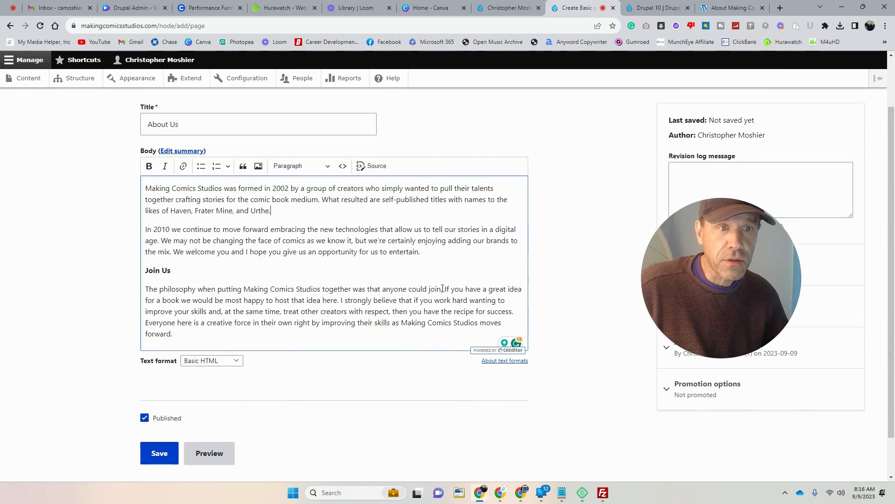
left_click(371, 166)
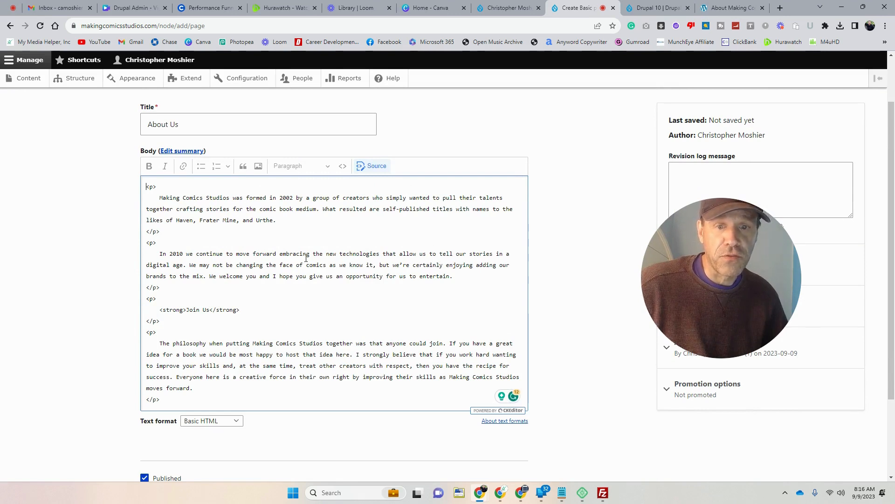
left_click(372, 166)
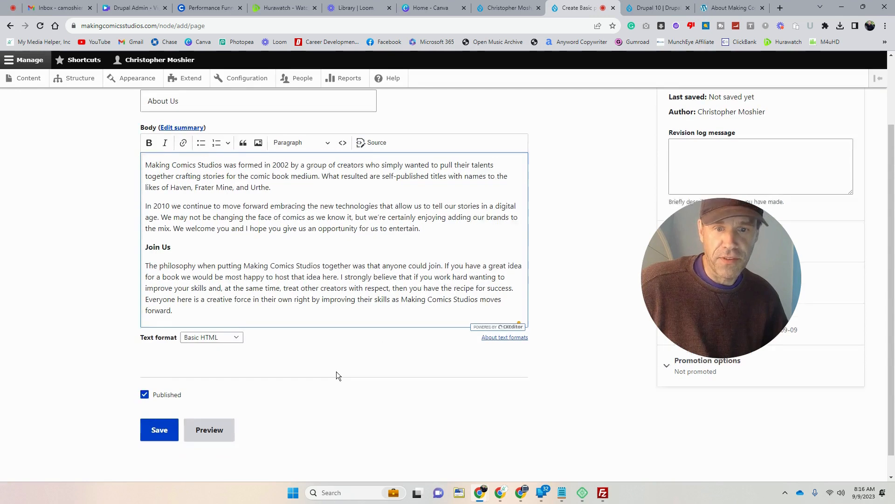
scroll("down", 3)
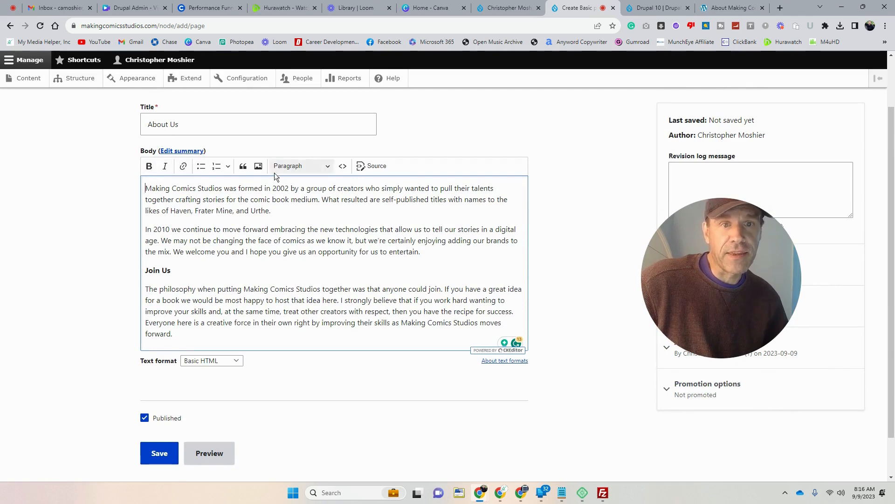
mouse_move(257, 166)
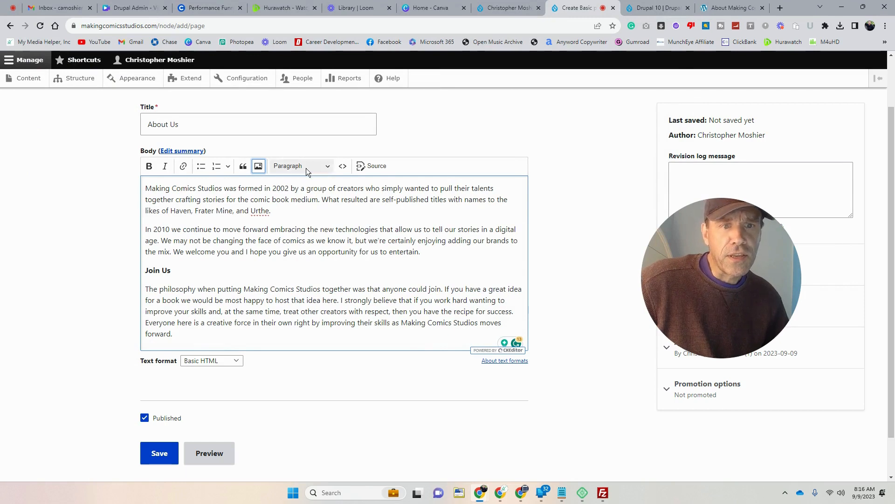
mouse_move(301, 165)
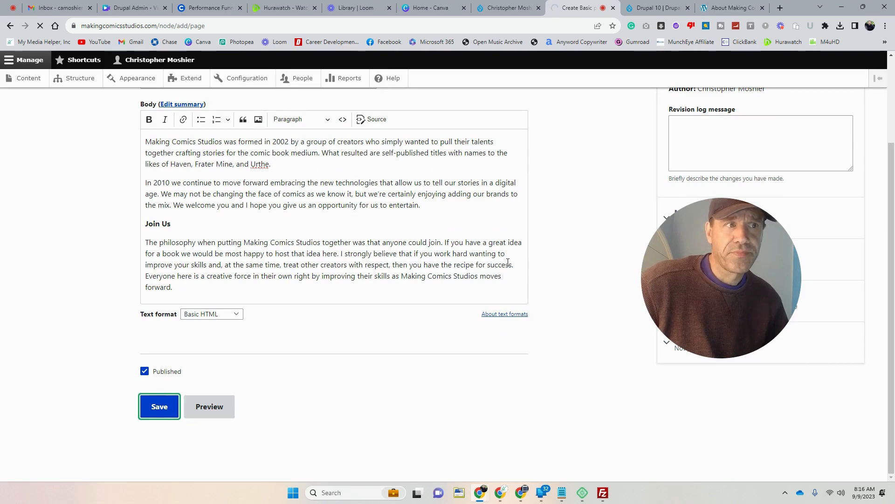
Save the About Us basic page and review the published result
left_click(159, 406)
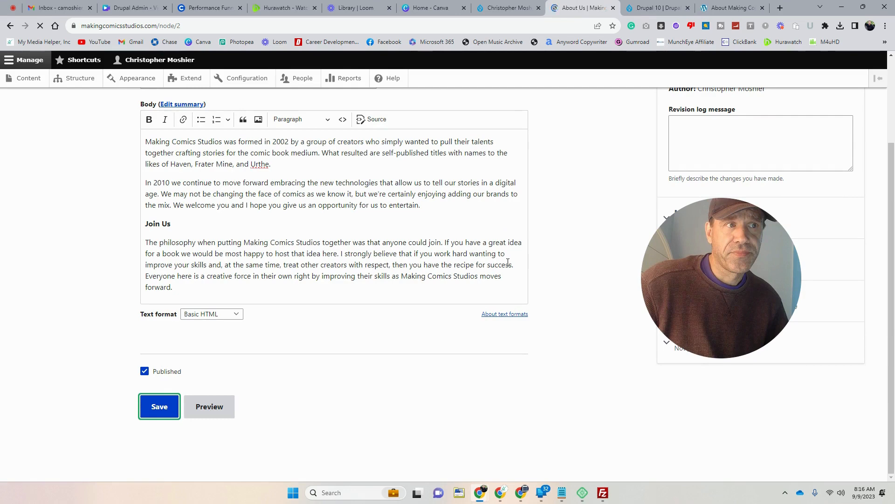
left_click(159, 406)
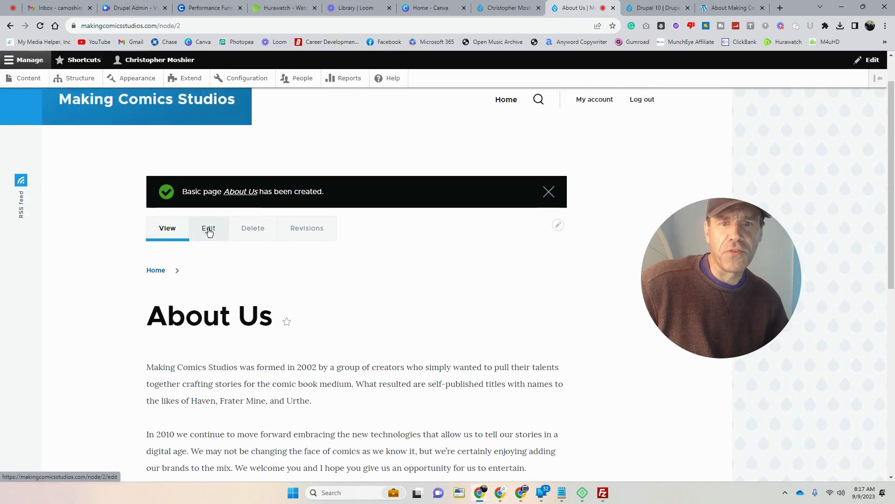
mouse_move(252, 232)
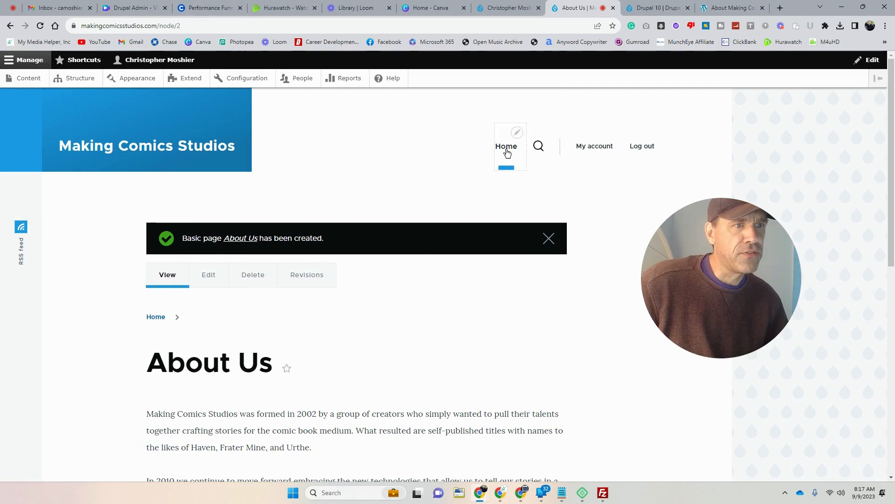
scroll("down", 3)
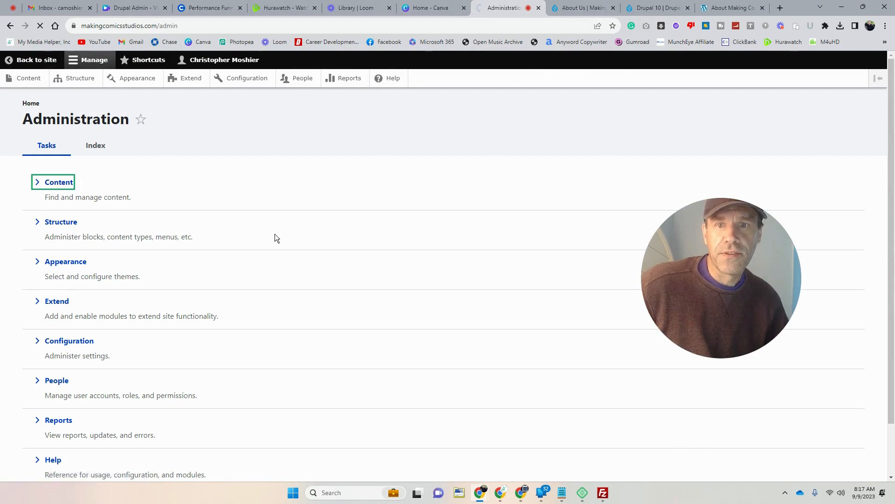
From the Content list start adding new content, glancing at the old WordPress about page
left_click(58, 181)
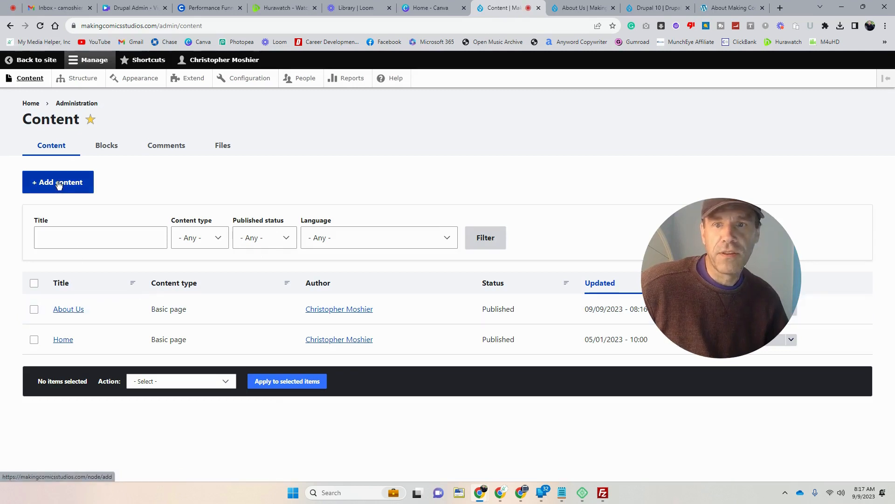
left_click(57, 181)
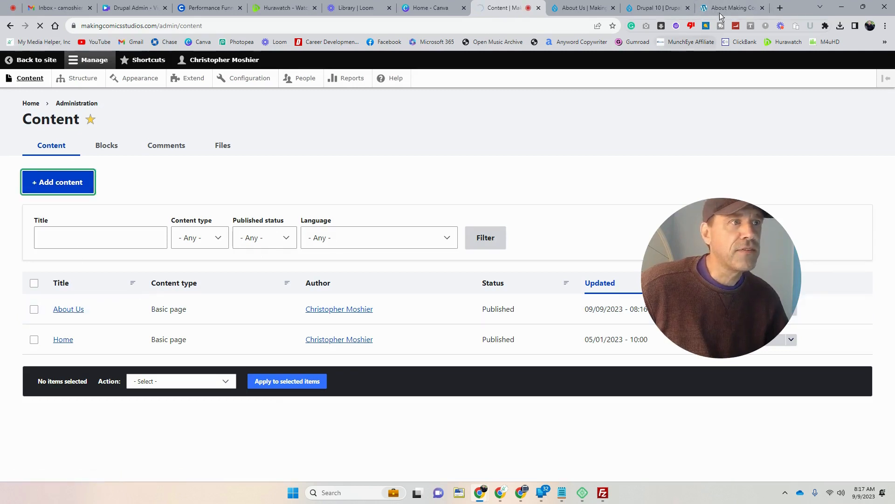
left_click(731, 8)
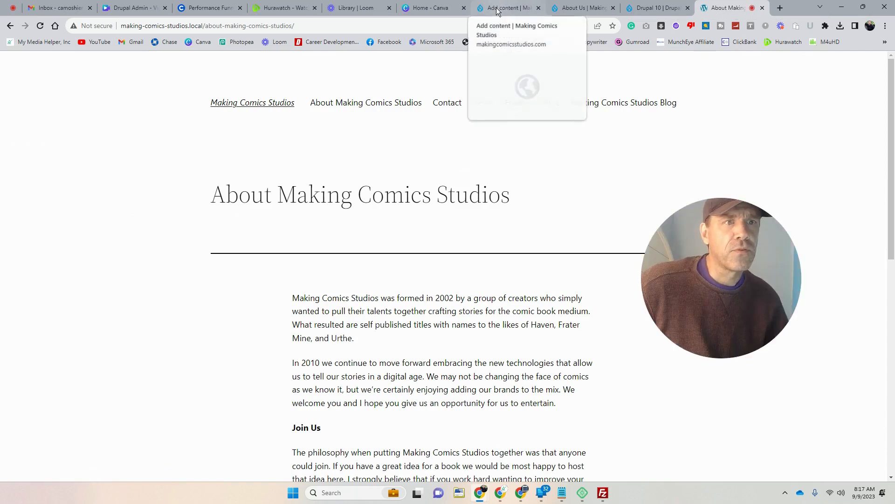
left_click(506, 8)
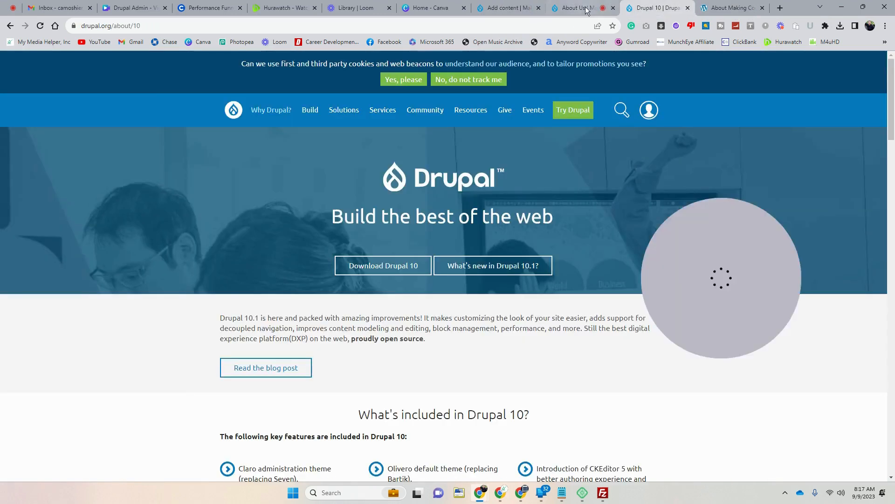
left_click(506, 8)
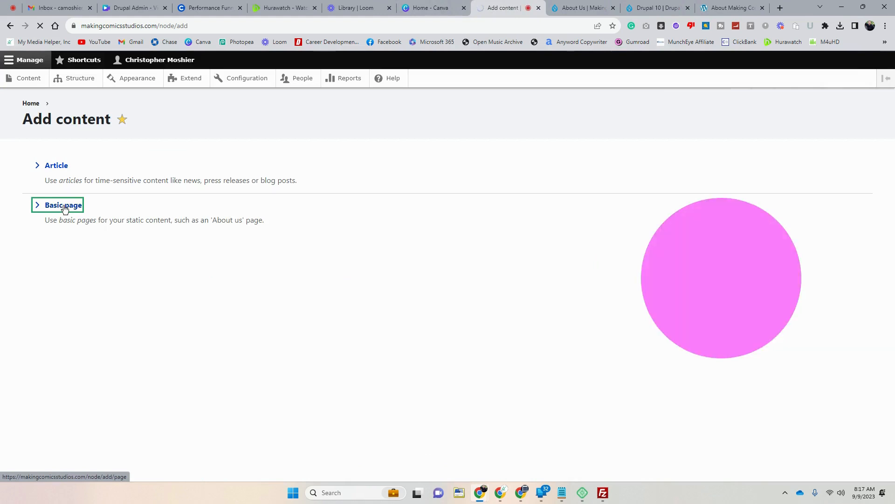
Begin a new basic page titled 'Gems'
left_click(63, 204)
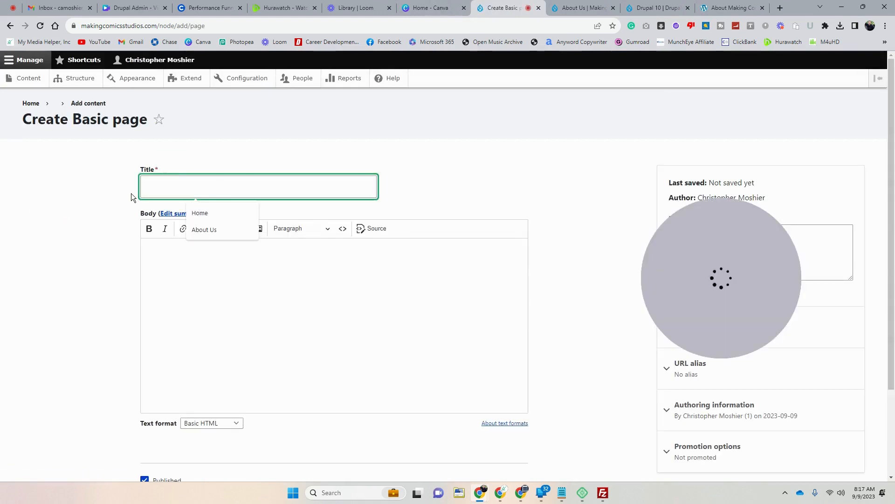
type("Gems")
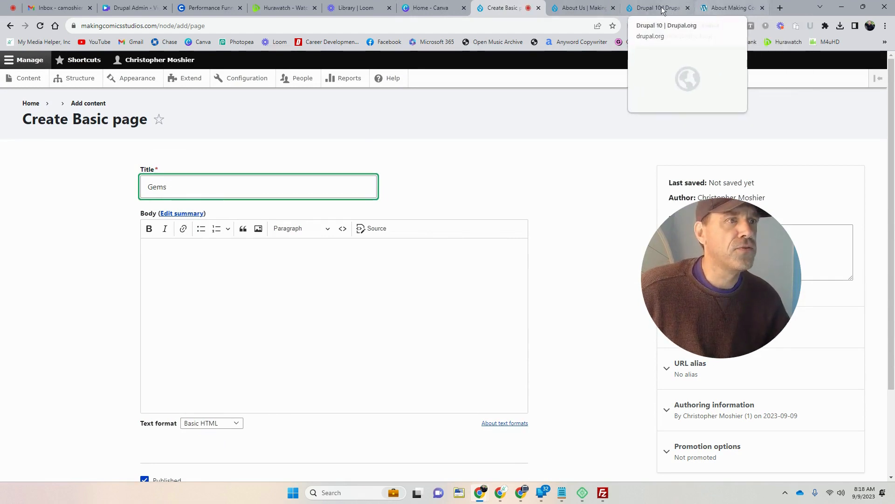
Copy the Gems story text from the old WordPress Gems page
left_click(725, 7)
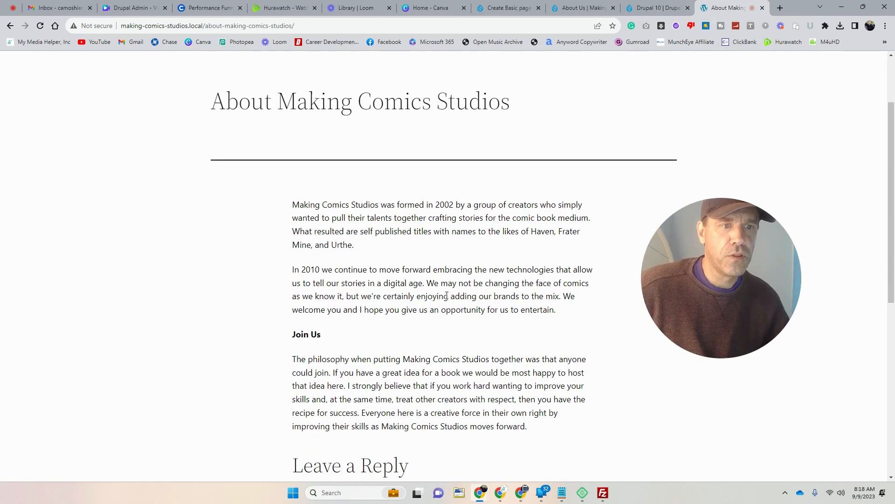
scroll("up", 3)
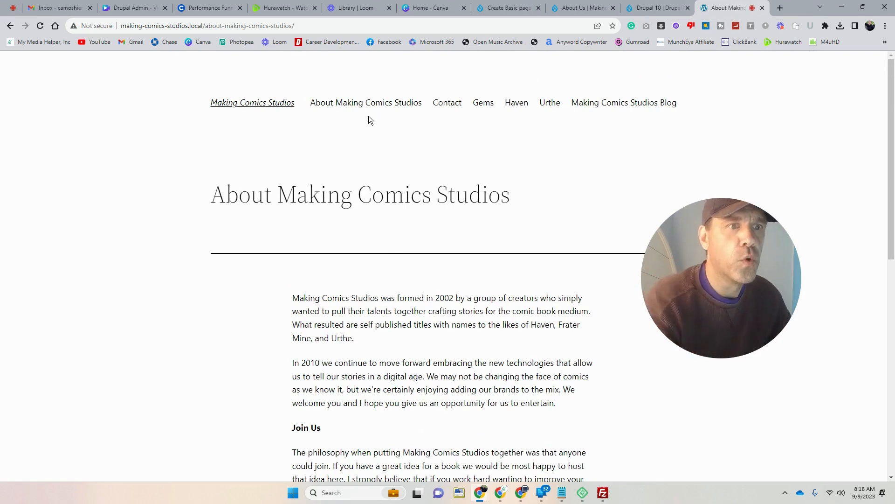
mouse_move(483, 106)
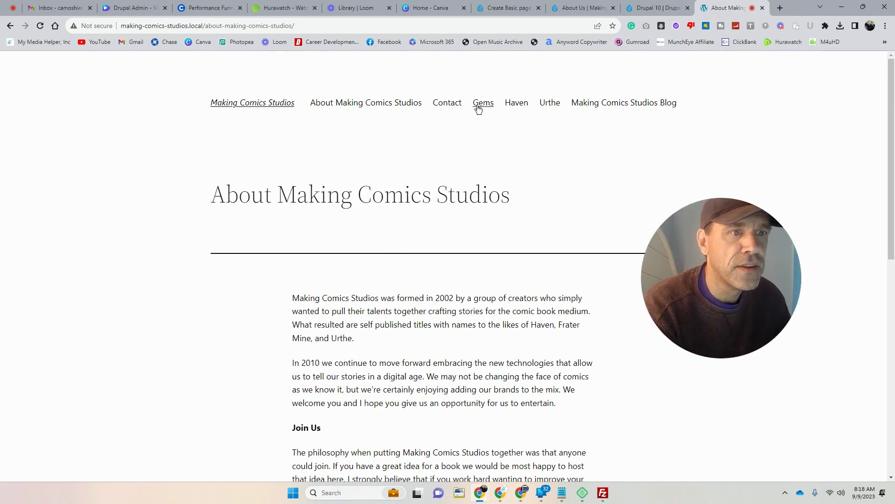
left_click(483, 102)
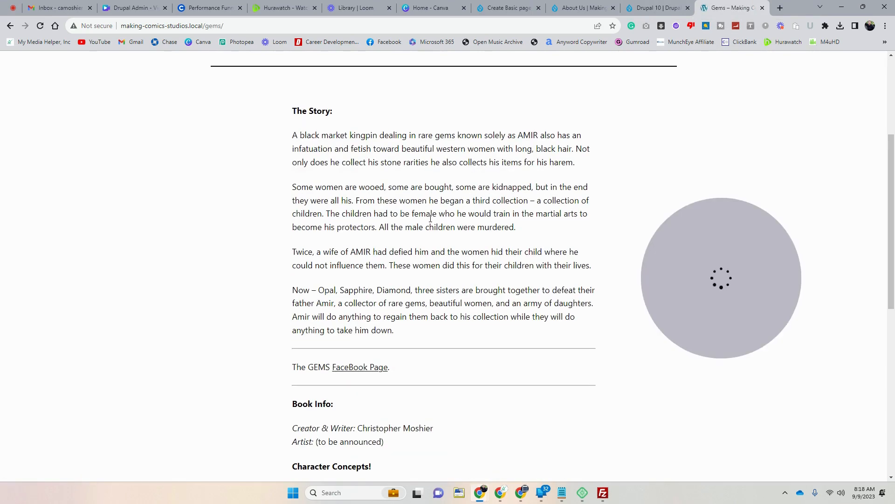
left_click_drag(329, 200, 394, 330)
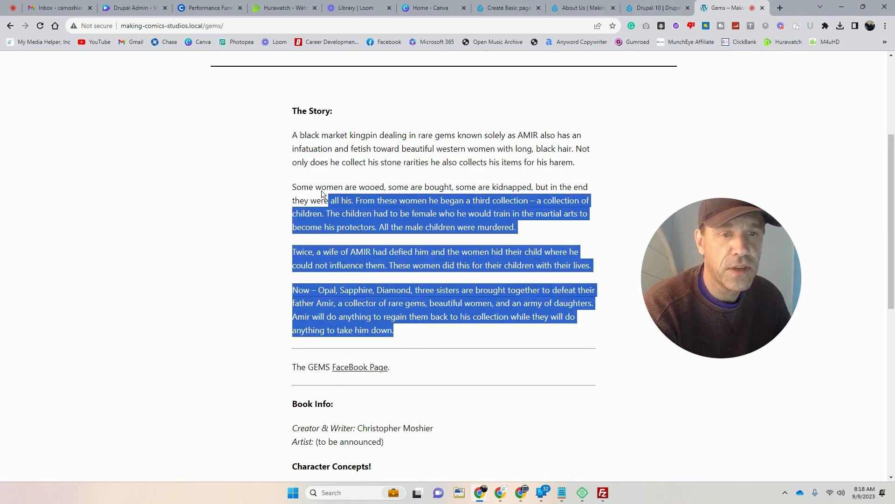
right_click(341, 173)
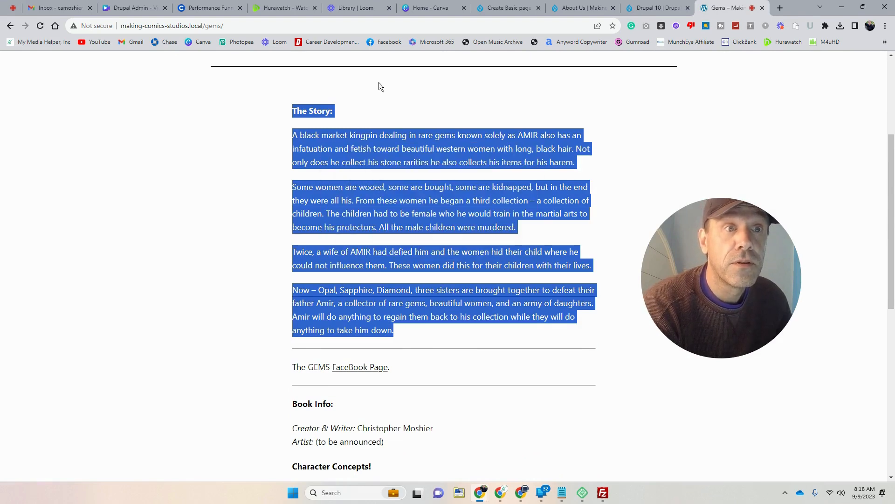
left_click(507, 8)
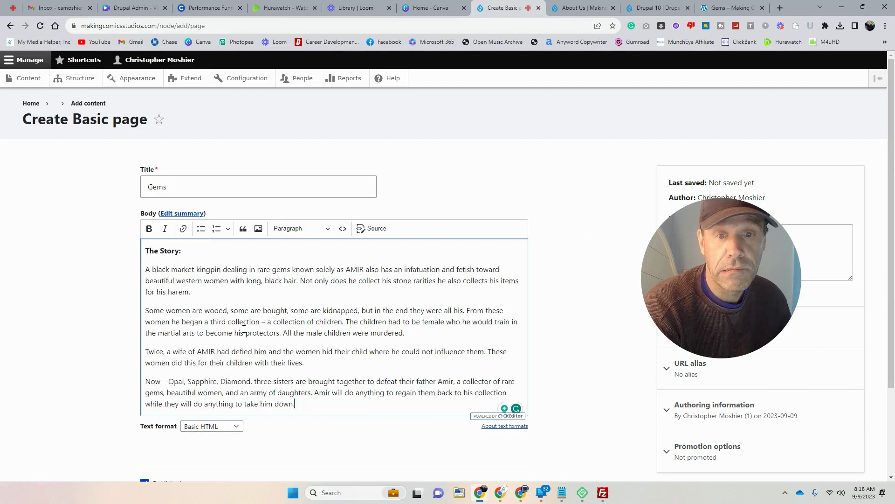
Accept Grammarly fixes in the Gems body: 'and some', comma after women, 'who' to 'and'
scroll("down", 3)
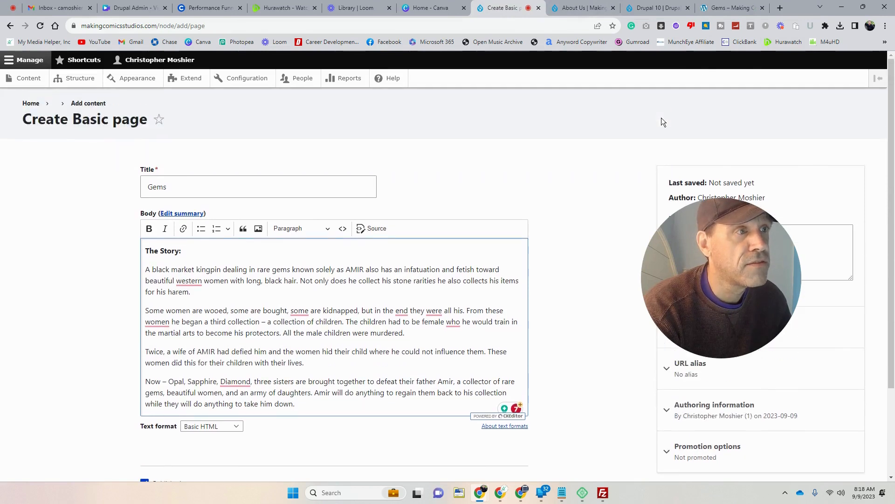
scroll("down", 3)
type("W")
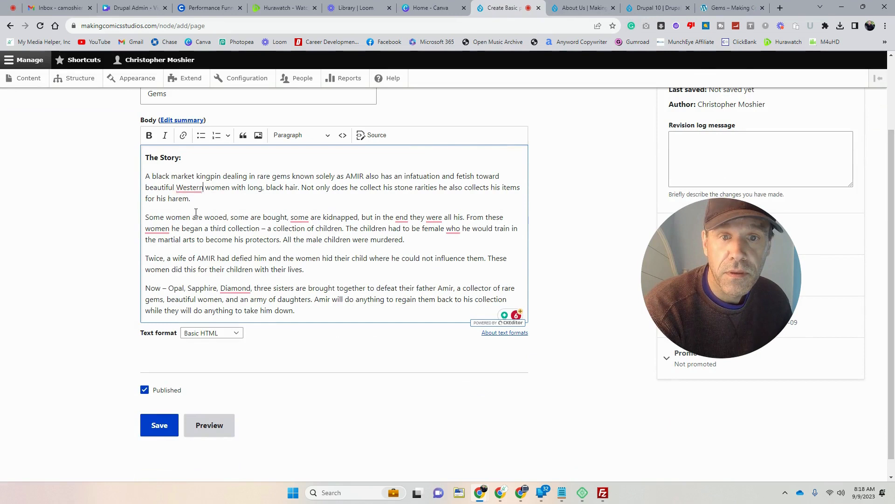
left_click(298, 216)
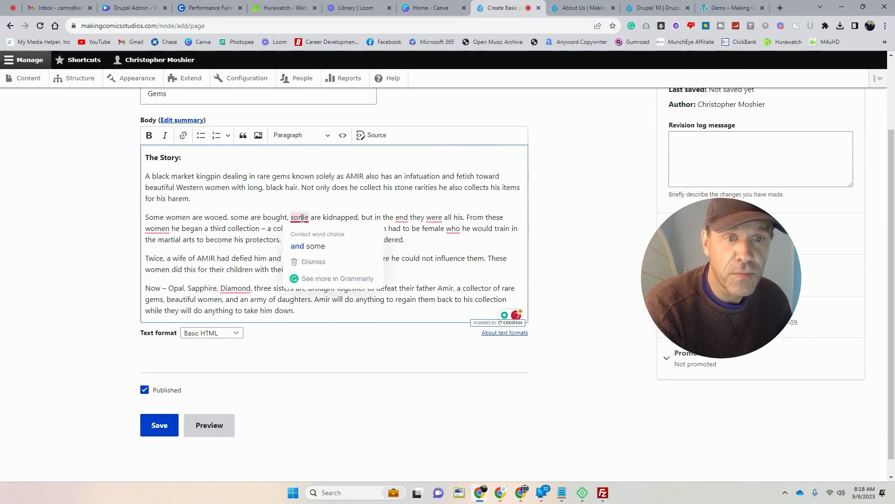
left_click(307, 246)
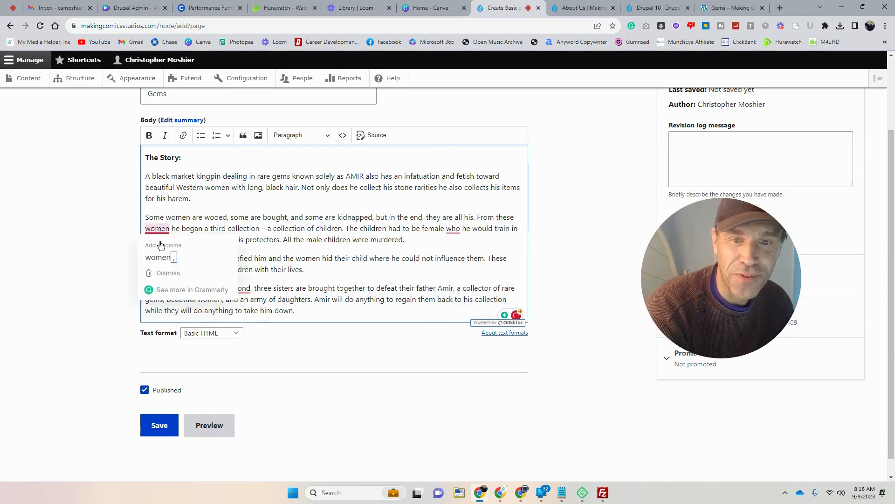
left_click(453, 229)
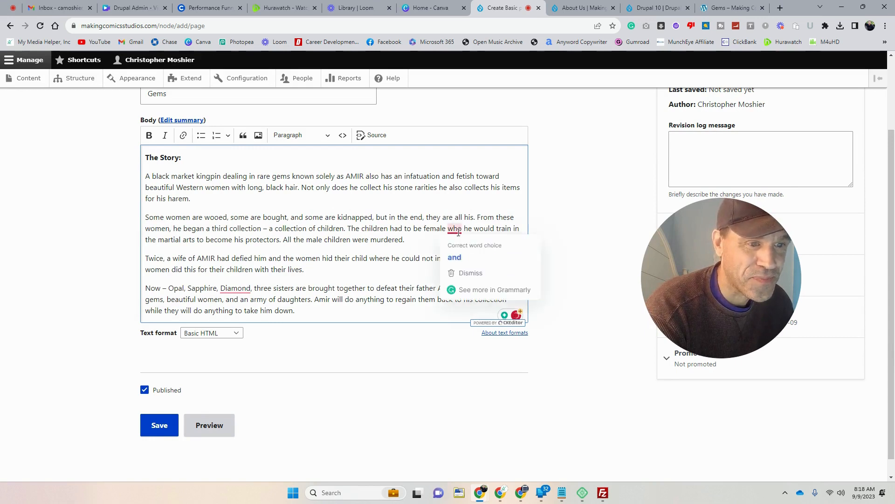
left_click(454, 257)
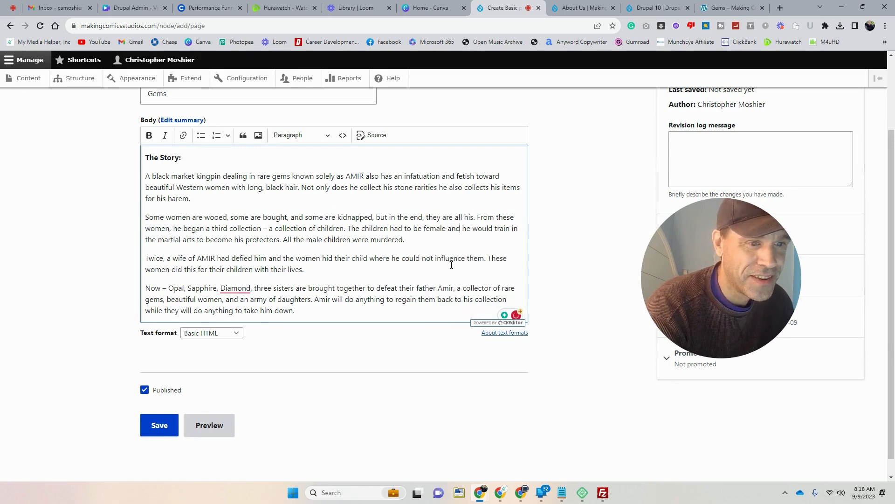
left_click(235, 288)
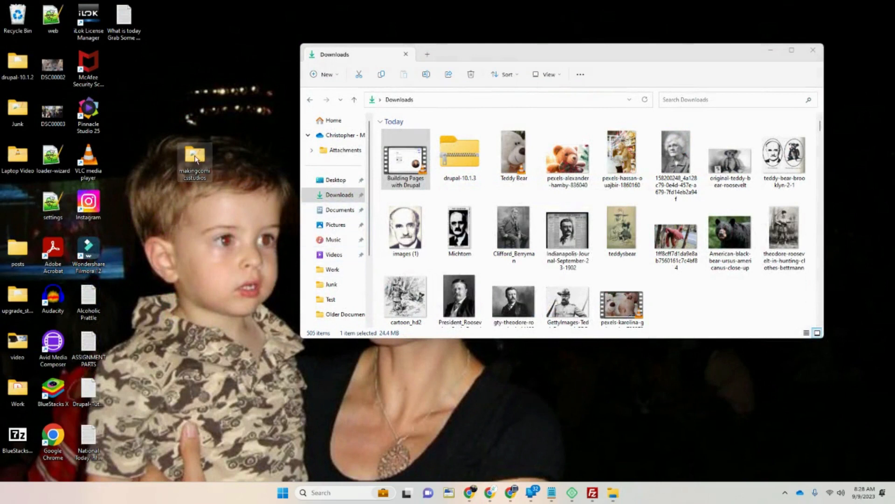
mouse_move(793, 50)
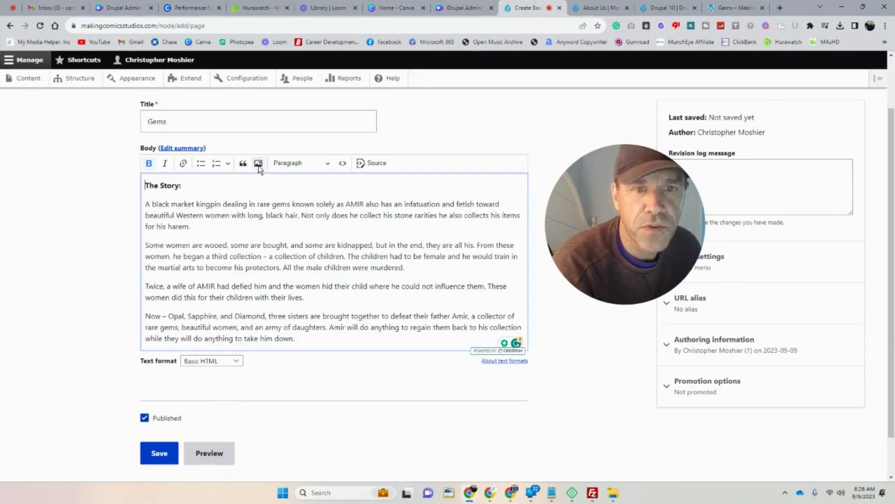
Start inserting an image into the Gems page body
left_click(258, 163)
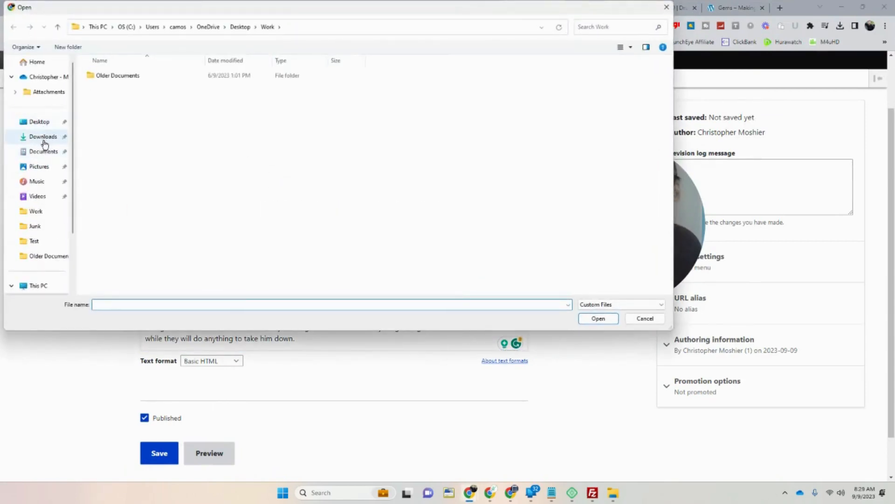
Browse into makingcomicsstudios/wp-content/uploads folder 05 holding the comic images
left_click(39, 122)
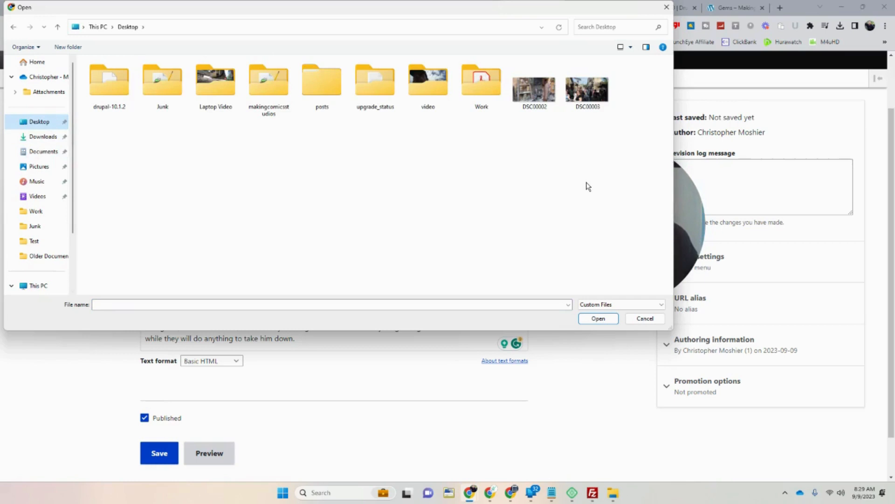
mouse_move(391, 157)
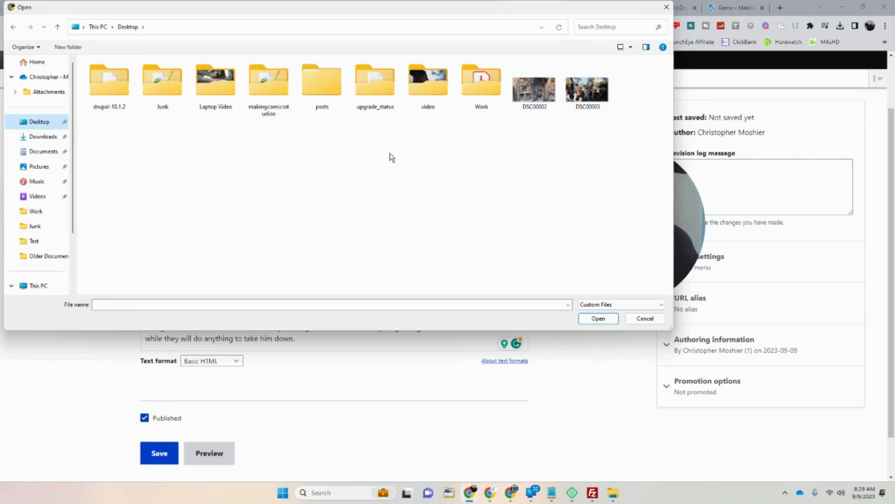
mouse_move(445, 151)
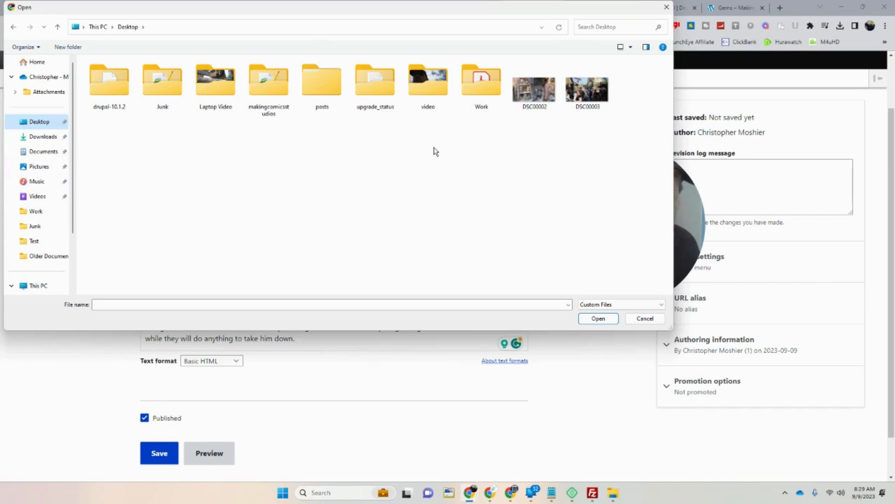
double_click(268, 83)
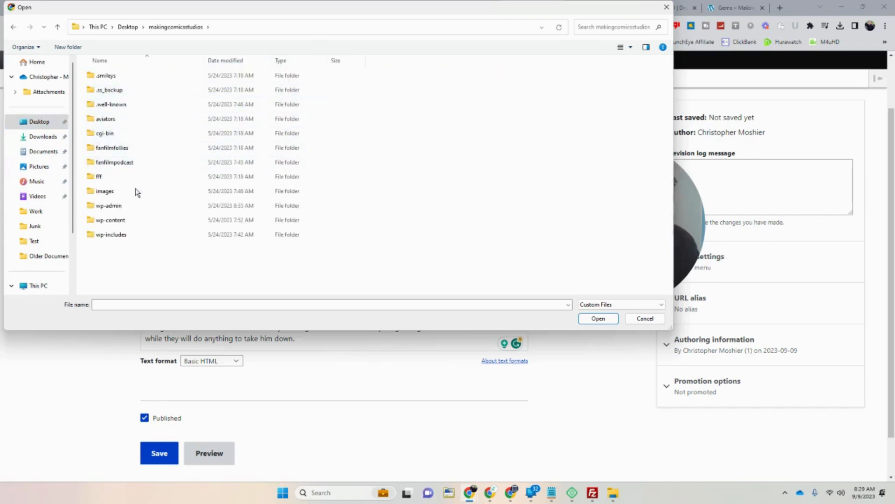
double_click(110, 219)
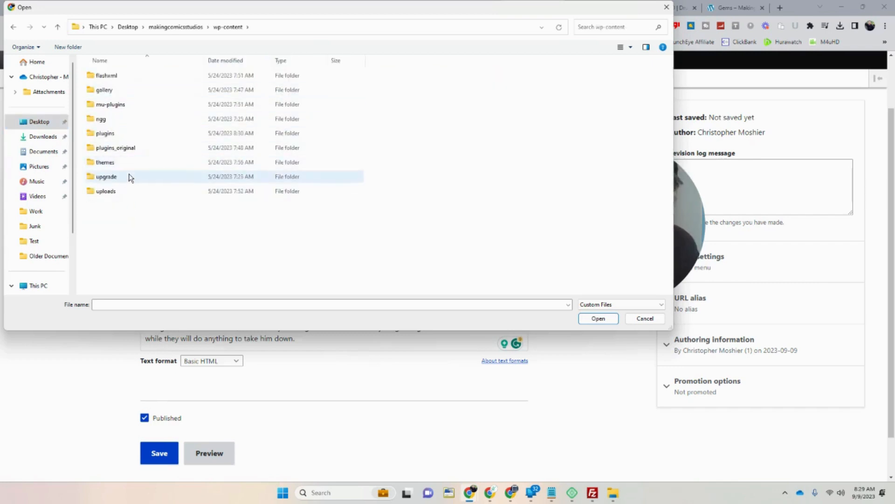
double_click(106, 191)
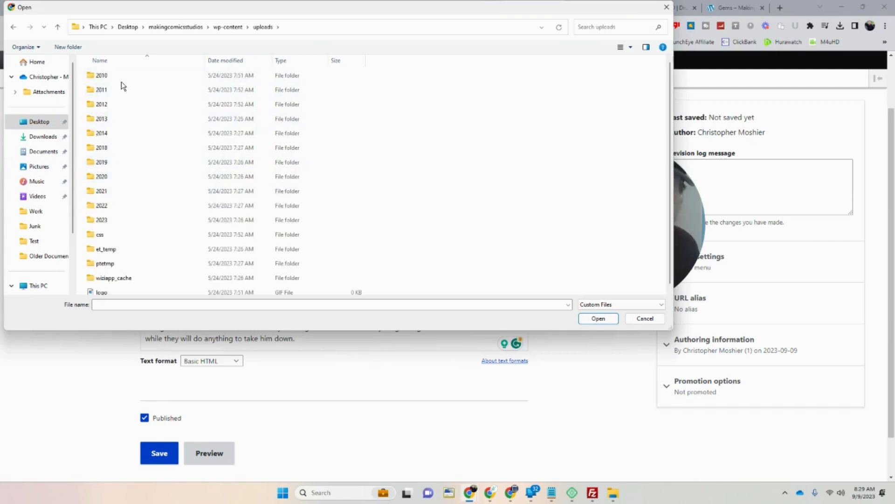
double_click(102, 75)
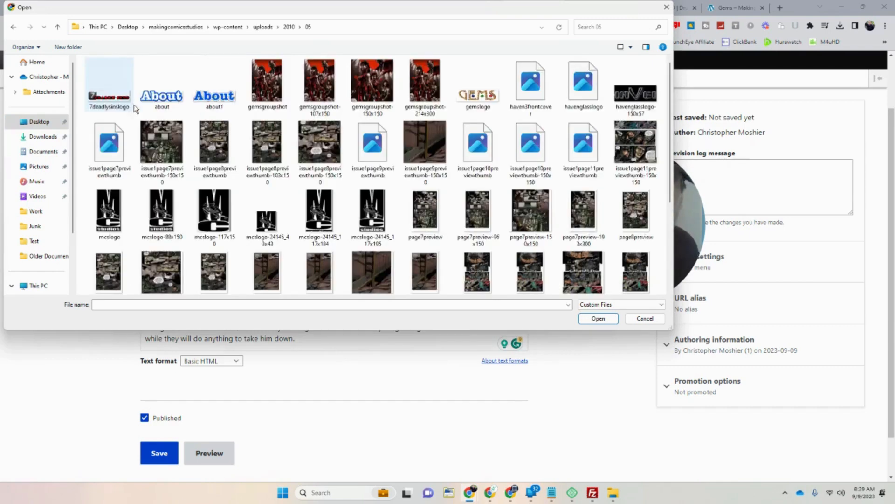
Select the gemsgroupshot image and upload it into the page body
left_click(267, 83)
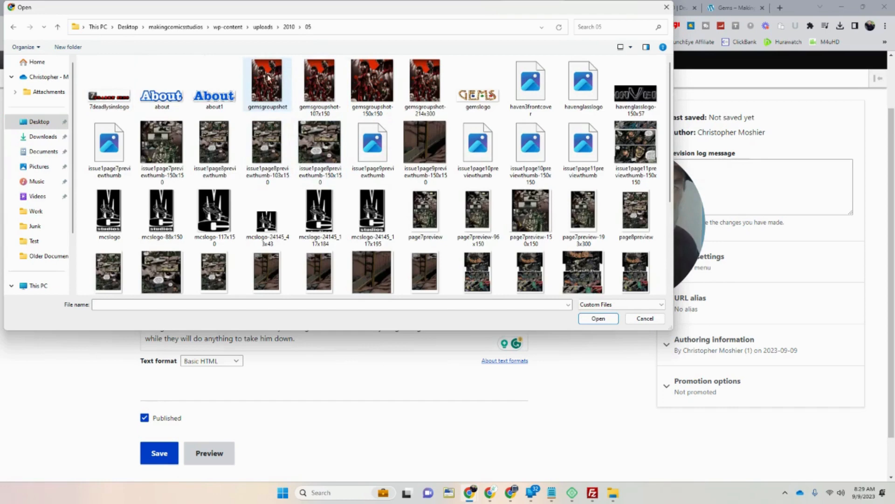
left_click(266, 84)
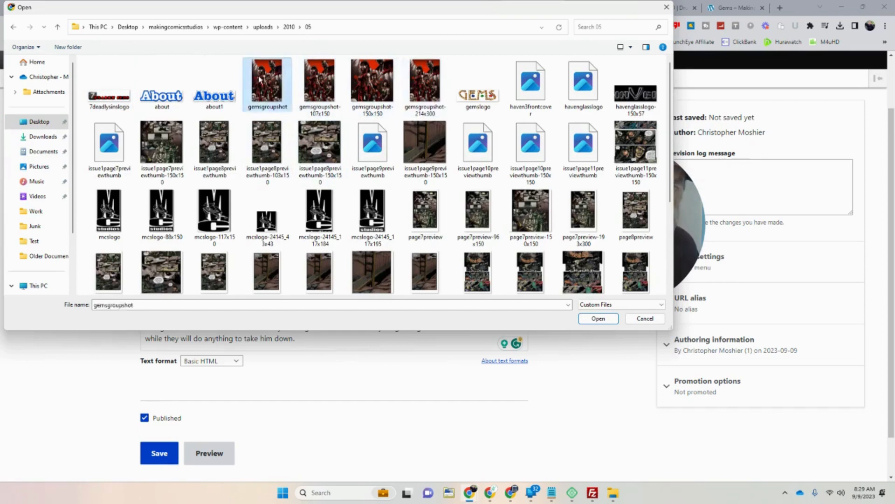
left_click(598, 318)
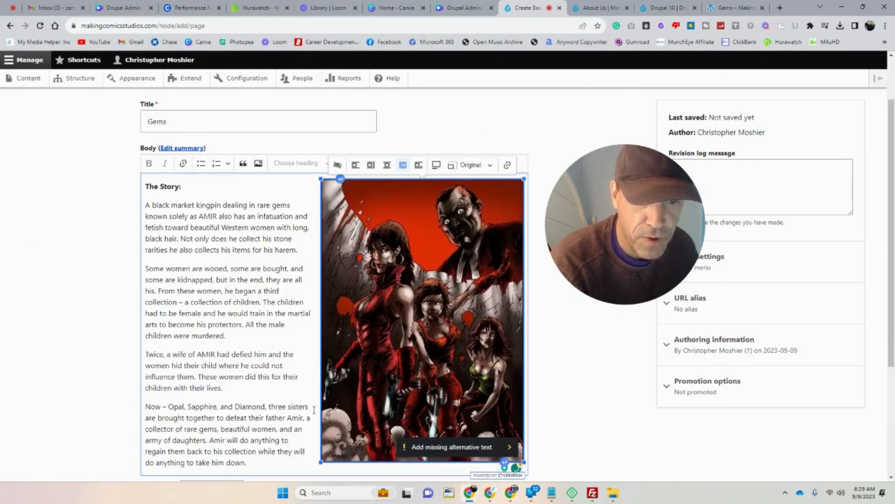
Align the Gems group picture left with text wrap and verify it in the HTML source
scroll("down", 3)
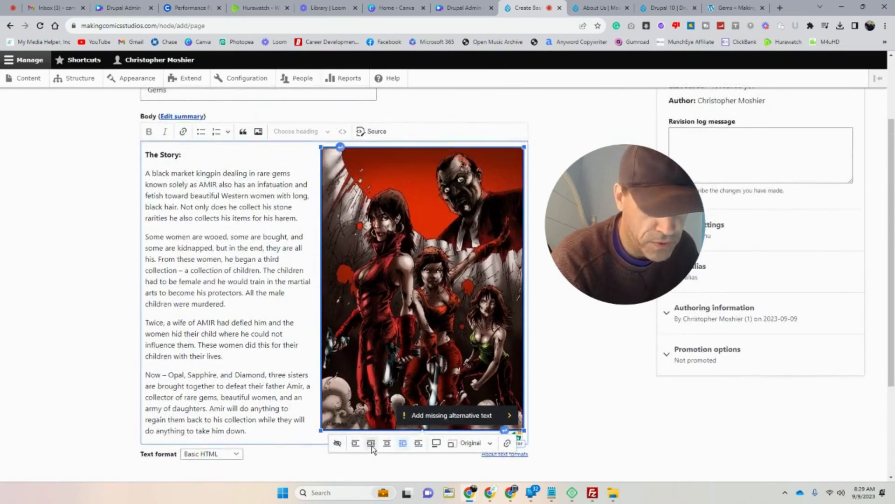
left_click(356, 443)
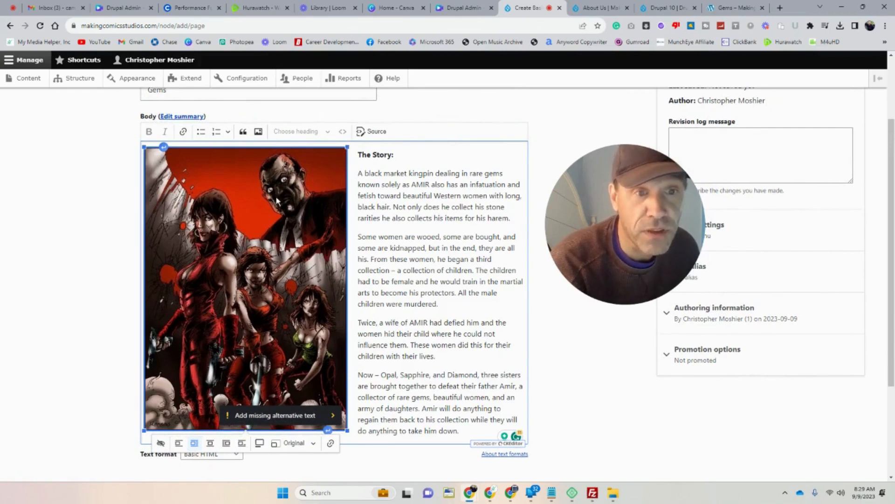
left_click(371, 131)
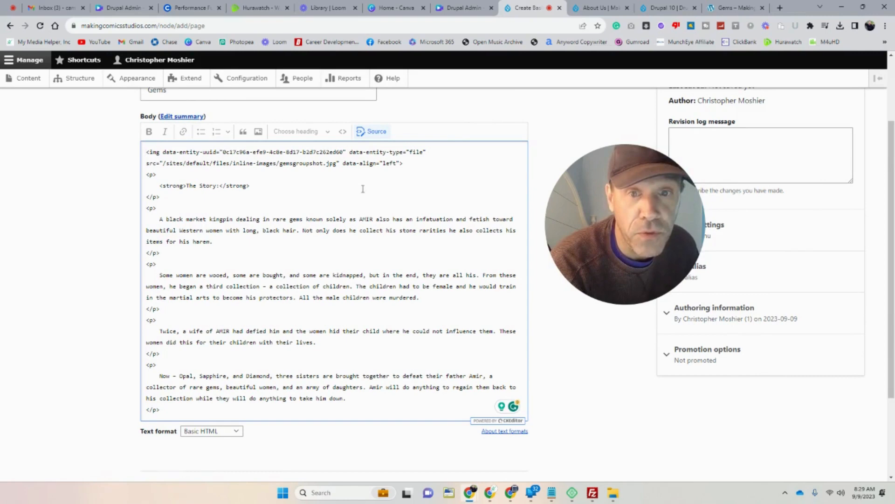
left_click(371, 132)
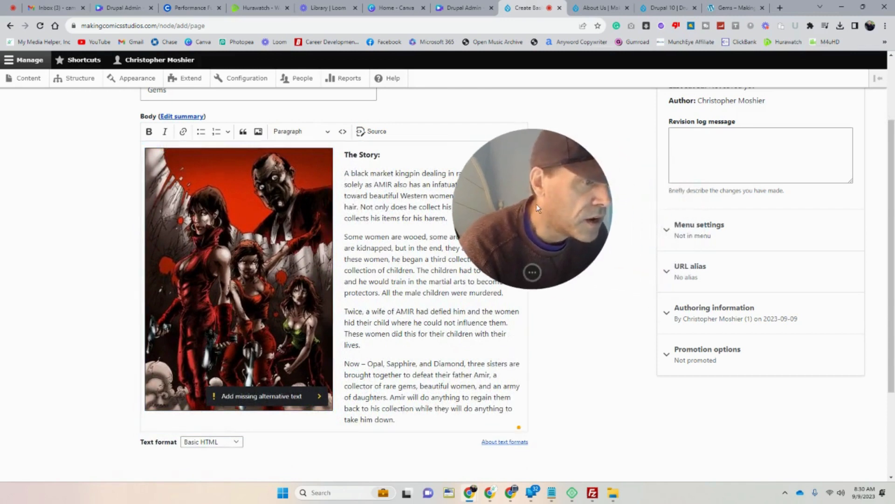
Enable a menu link for the Gems page described 'Gems Comic Book Page'
left_click(743, 156)
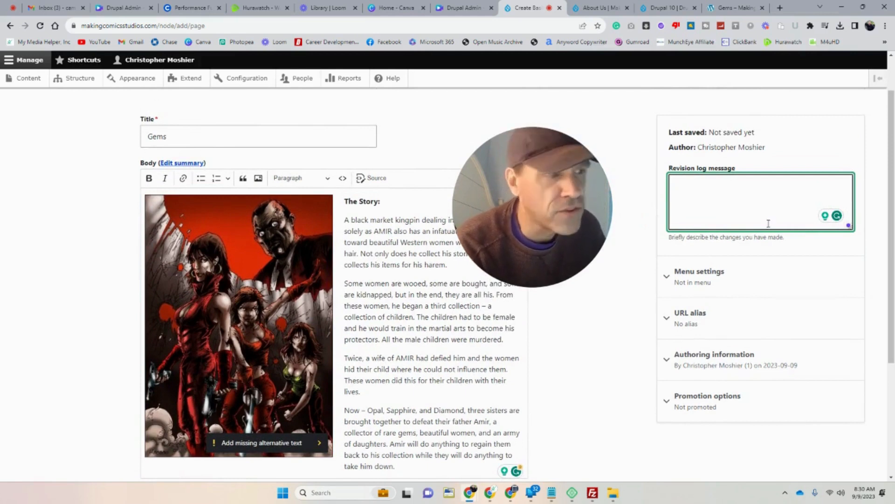
left_click(699, 272)
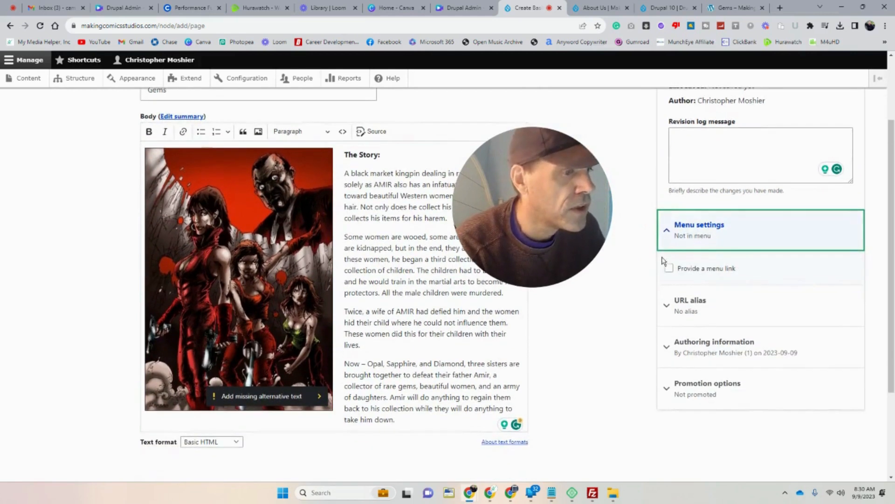
left_click(669, 268)
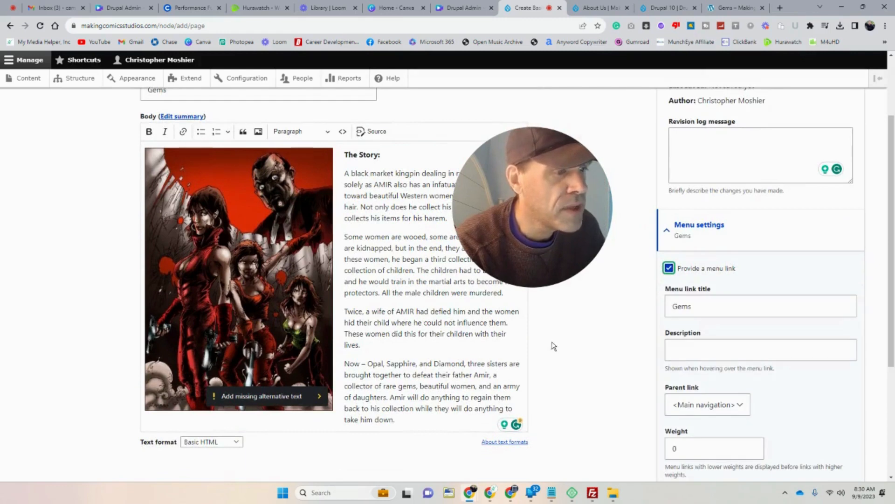
scroll("down", 3)
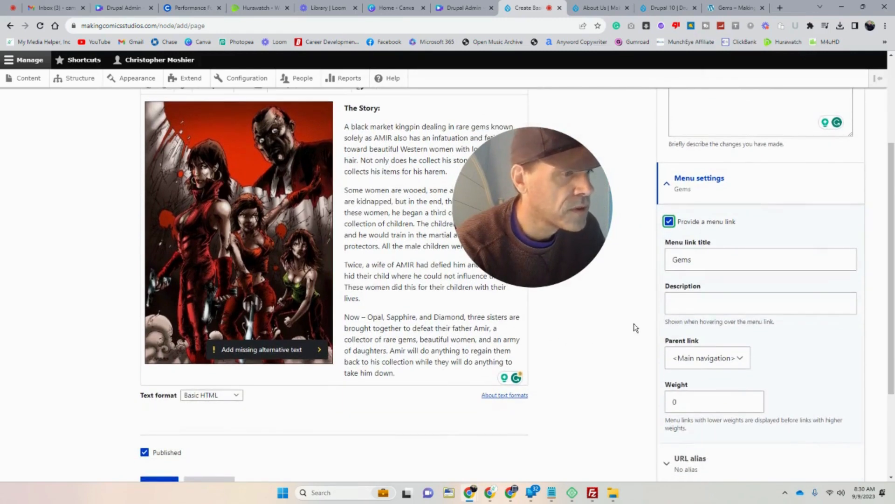
left_click(760, 303)
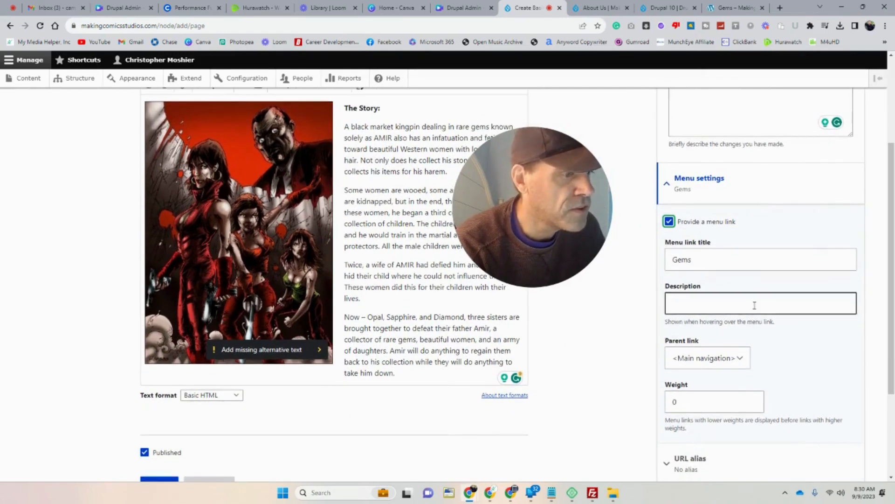
left_click(760, 303)
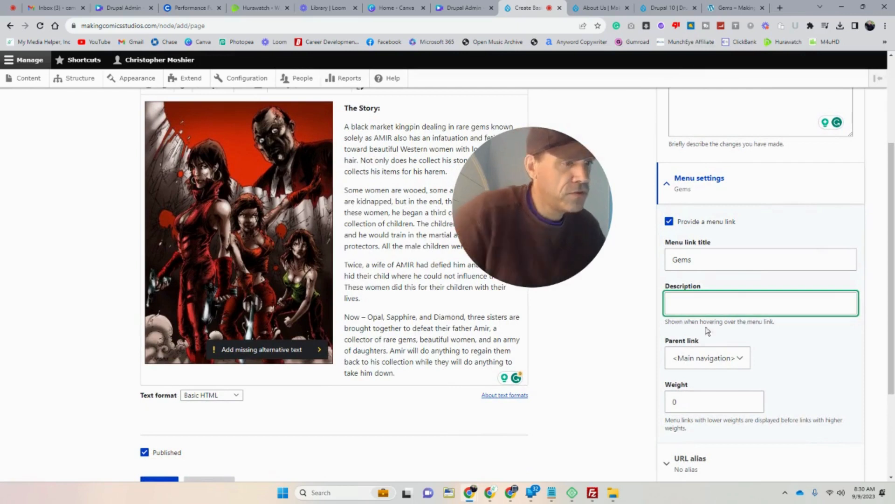
type("Gems C")
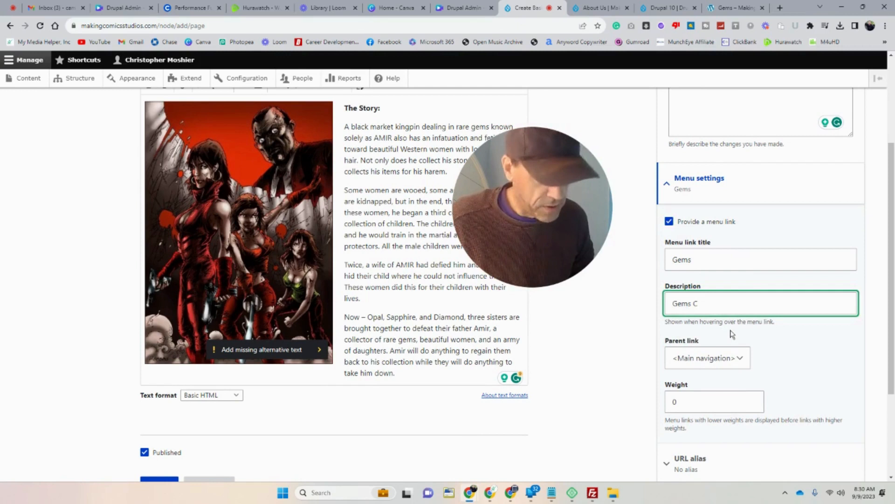
type("omic Book Page")
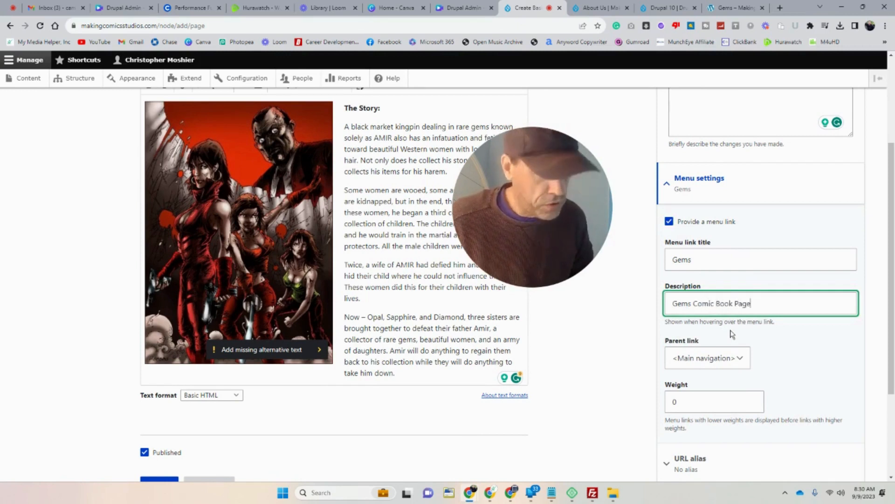
Keep <Main navigation> as the menu link's parent rather than nesting under Home
scroll("down", 3)
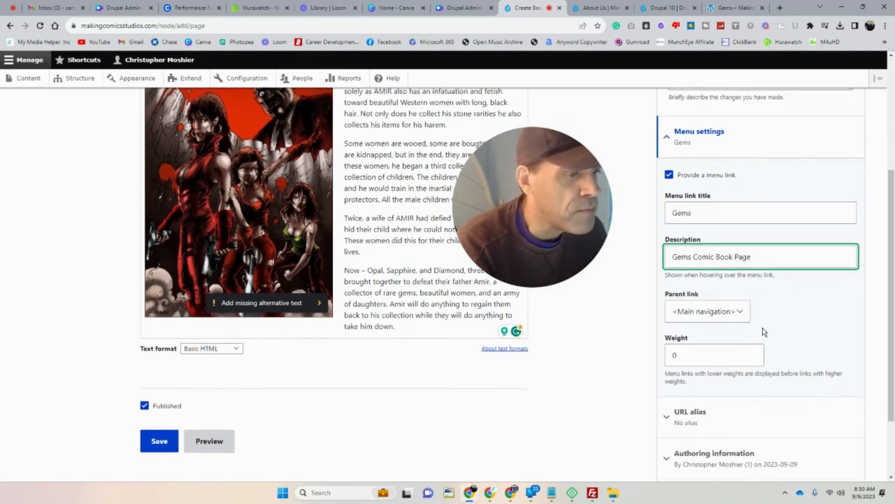
left_click(706, 311)
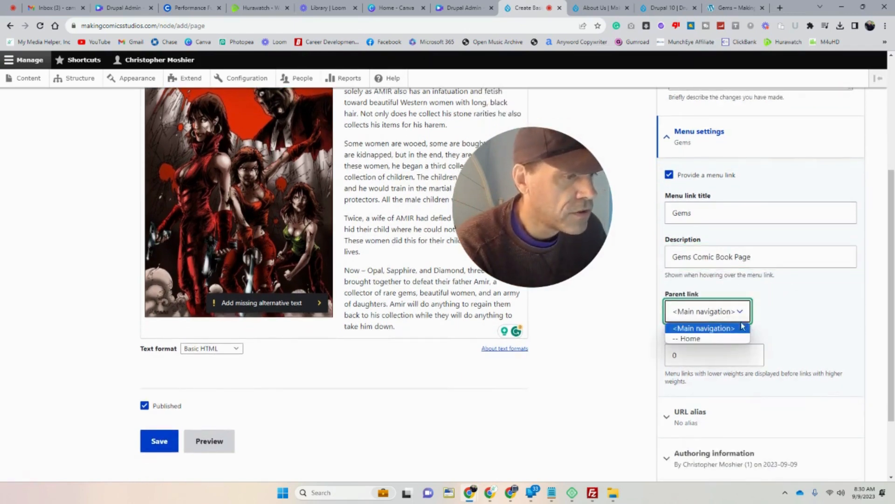
left_click(689, 338)
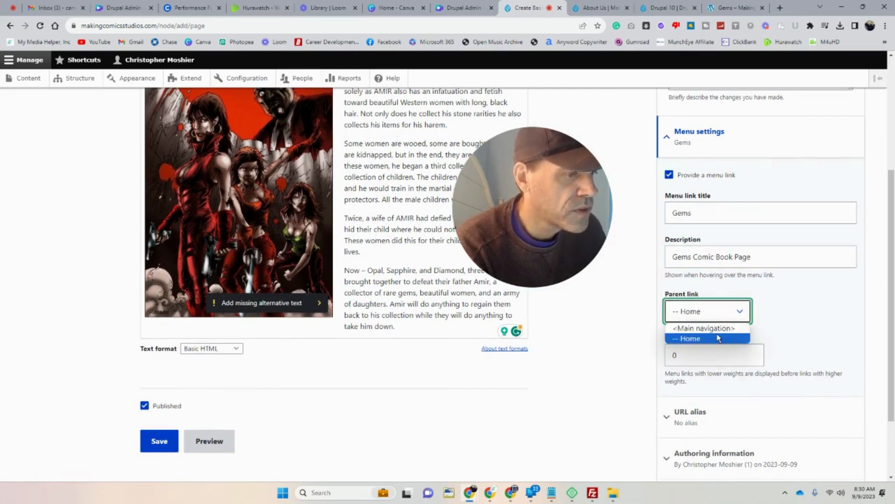
left_click(703, 328)
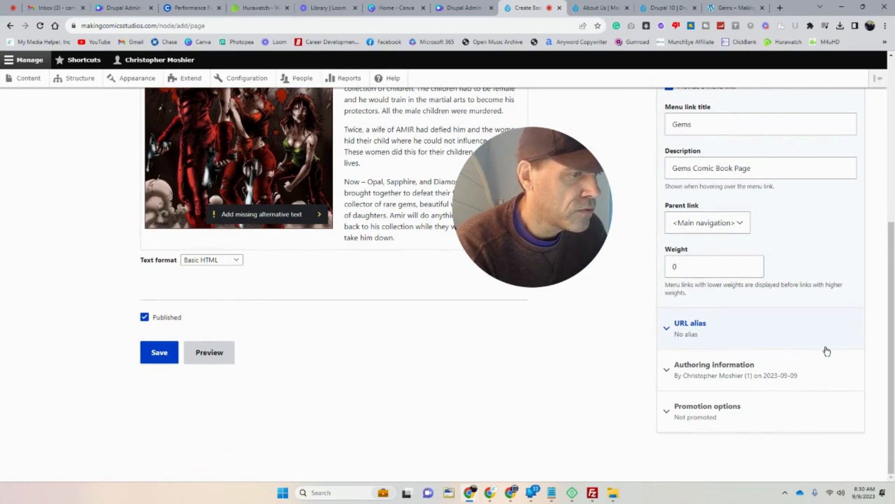
mouse_move(795, 352)
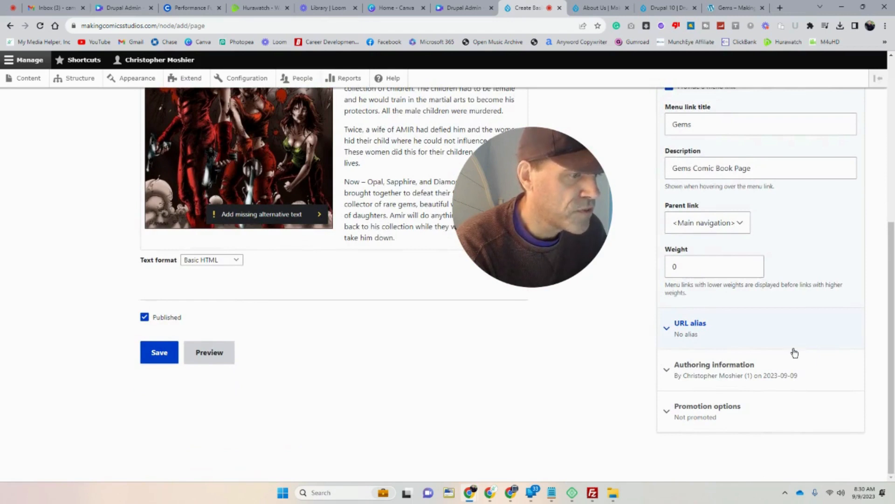
Expand URL alias and Authoring information, re-picking the author from the suggestions
left_click(690, 328)
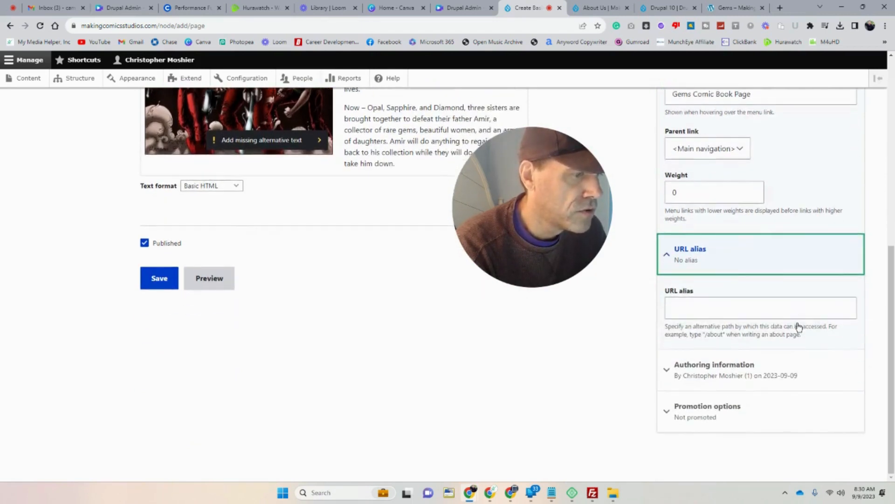
left_click(714, 365)
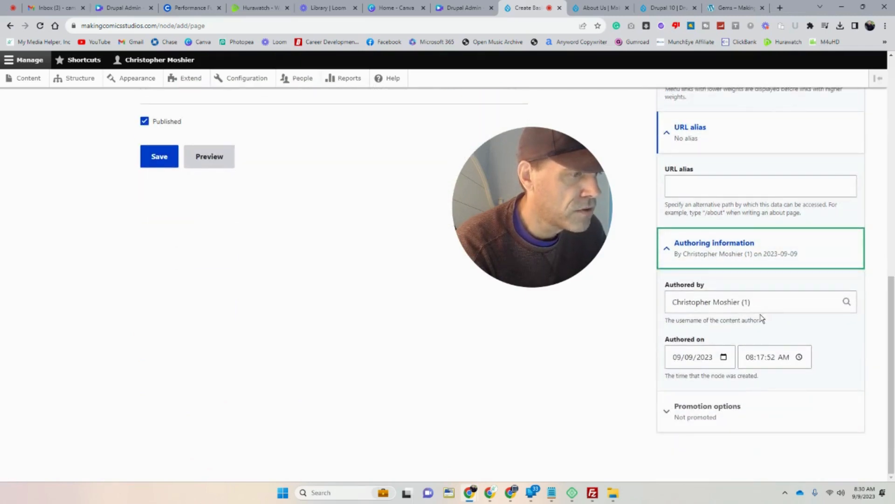
left_click(760, 302)
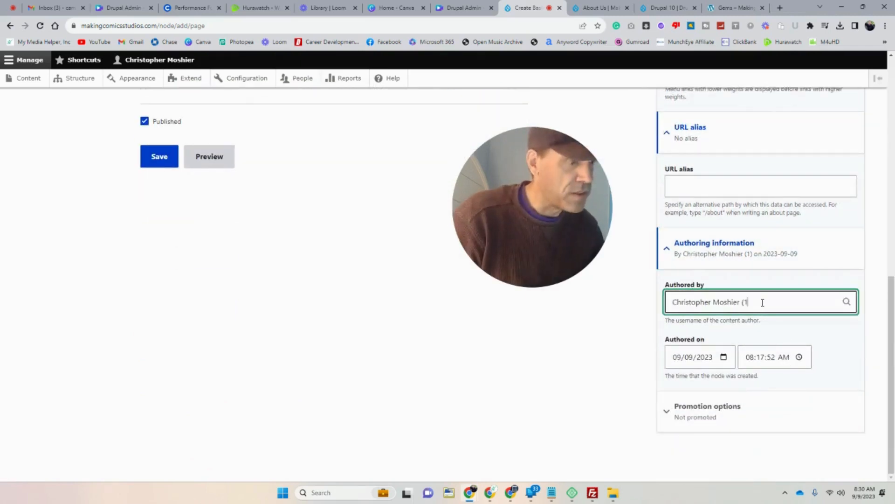
key("Backspace")
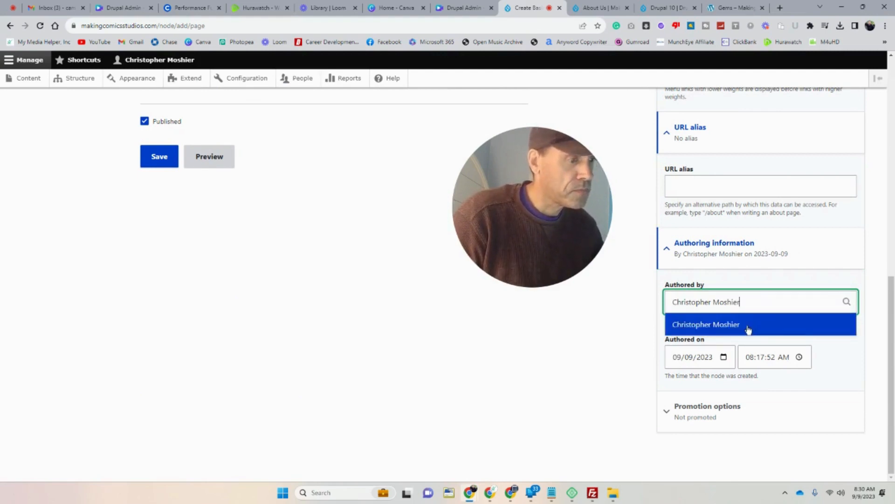
left_click(706, 324)
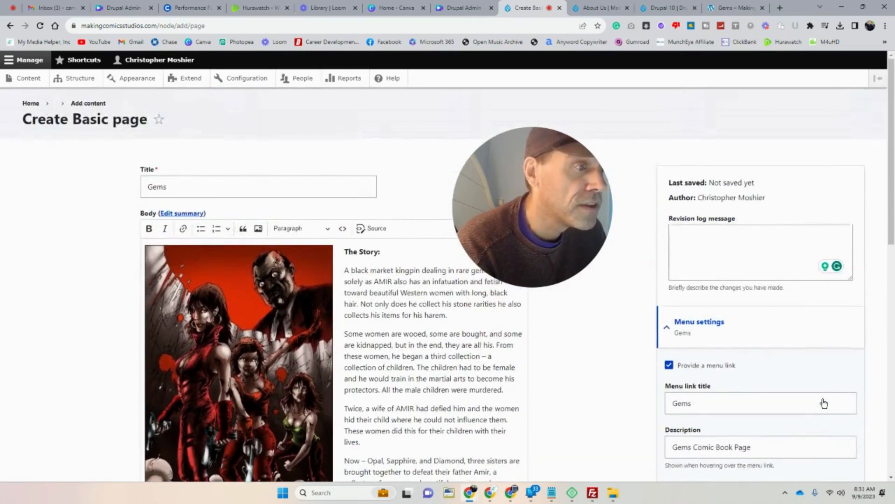
Save the Gems page and follow the Home and Gems links in the site navigation
left_click(158, 257)
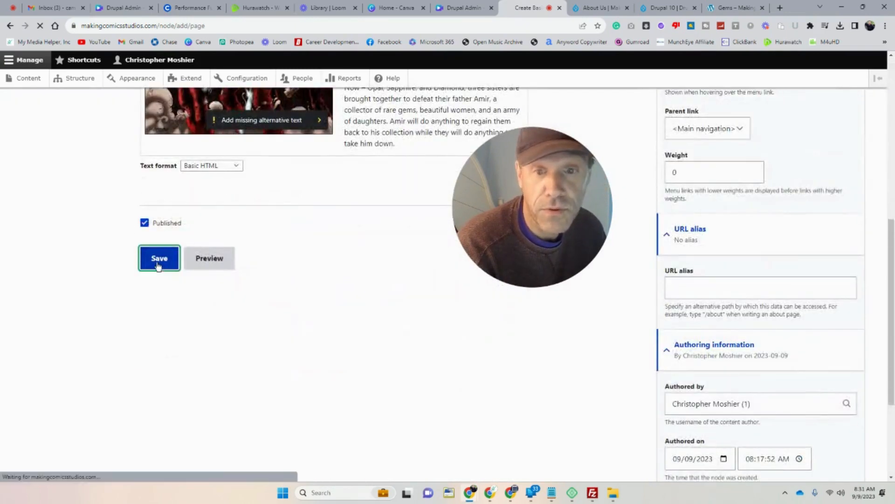
left_click(159, 258)
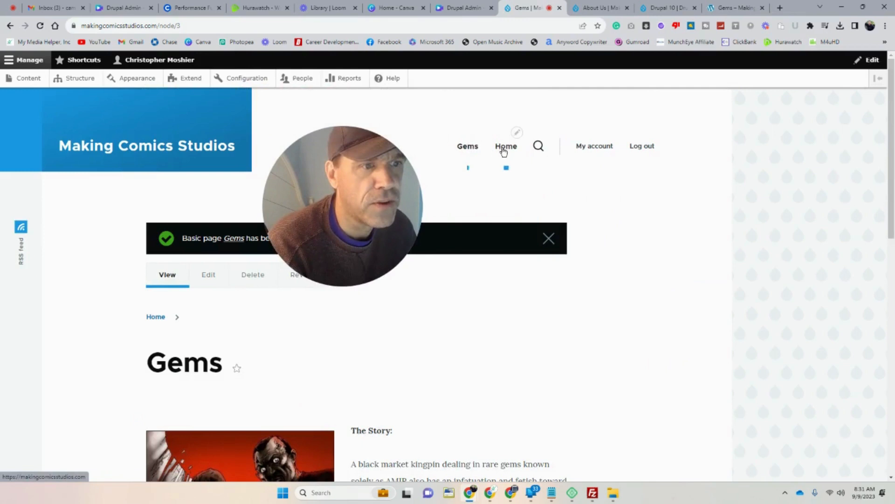
left_click(505, 145)
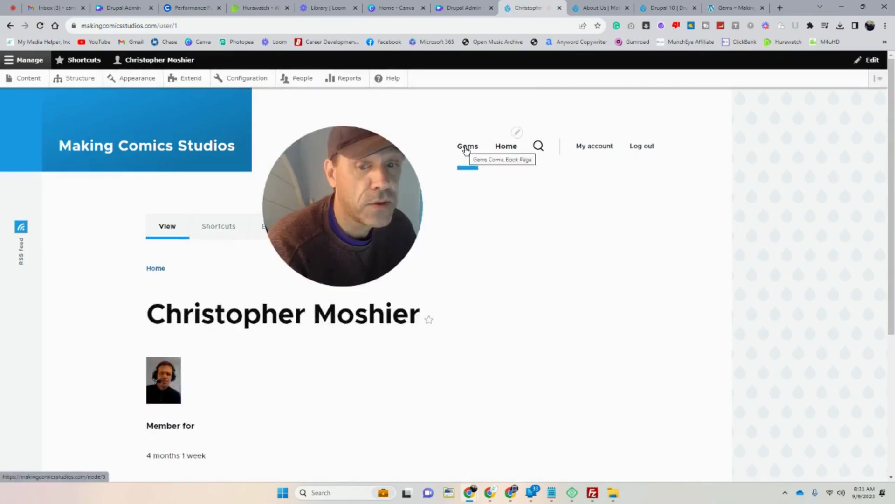
left_click(468, 146)
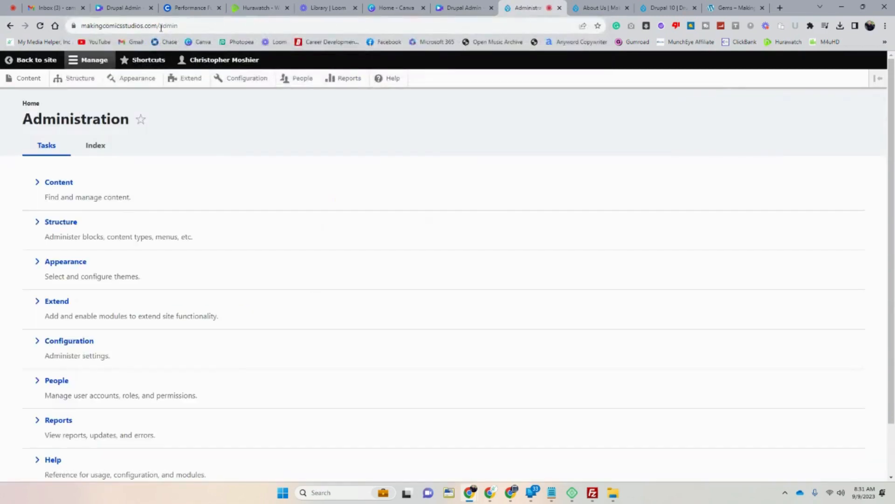
Go to the Content overview and open the About Us page
left_click(58, 182)
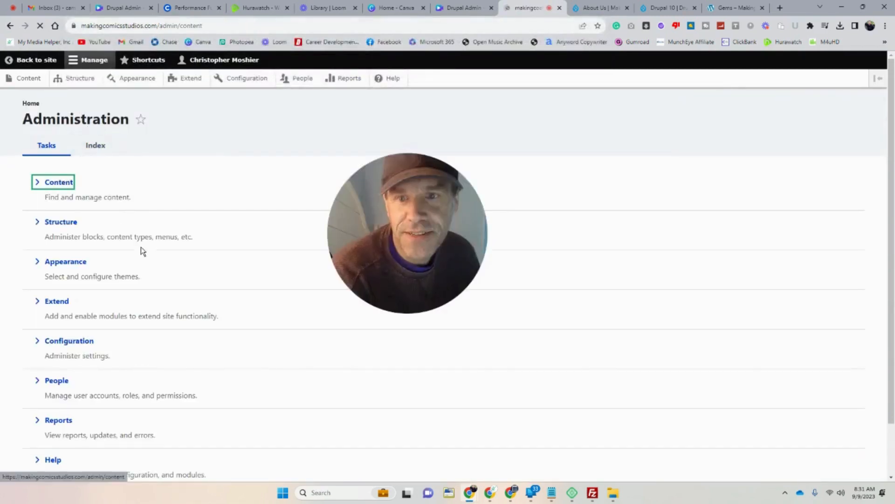
left_click(58, 182)
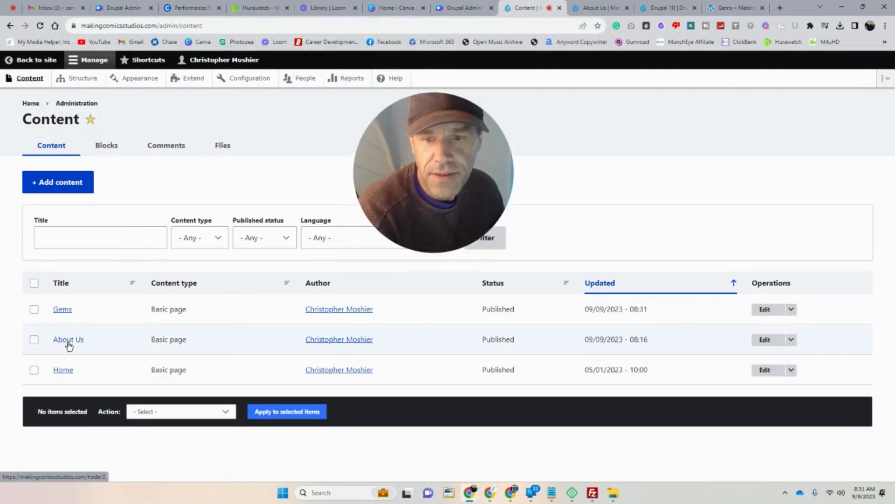
left_click(68, 338)
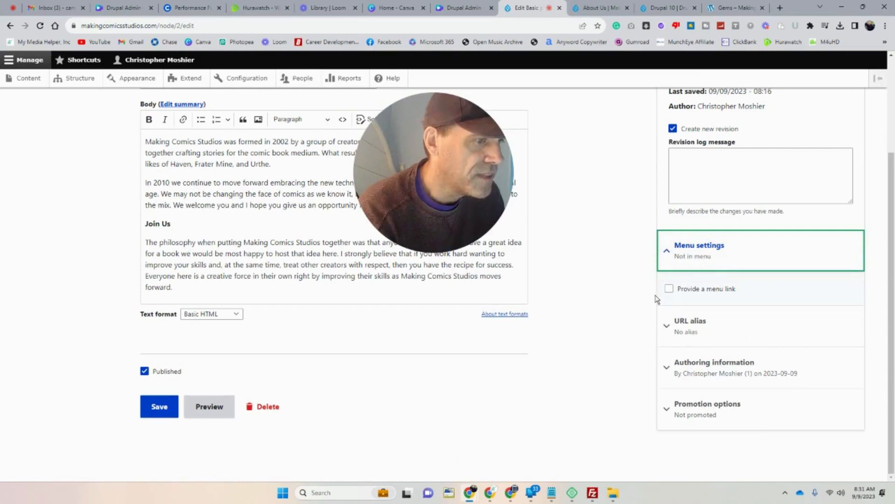
Give About Us a main navigation link described 'About Us Page' and save the page
left_click(669, 288)
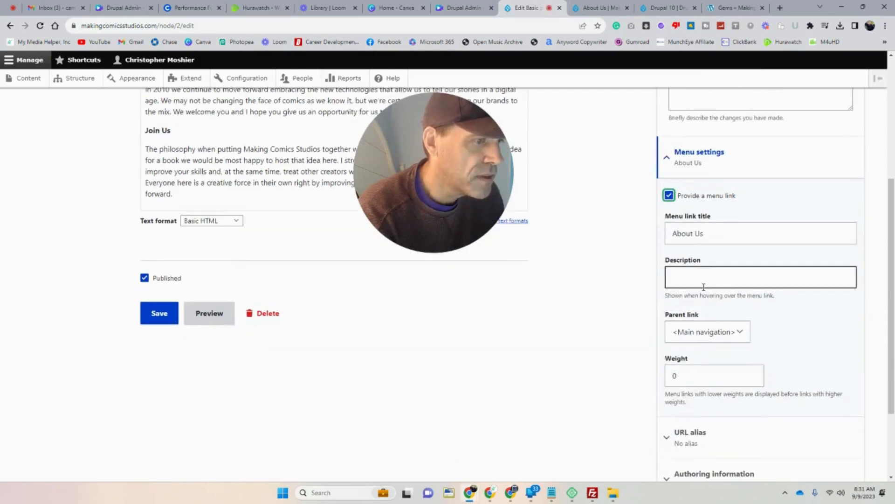
left_click(760, 277)
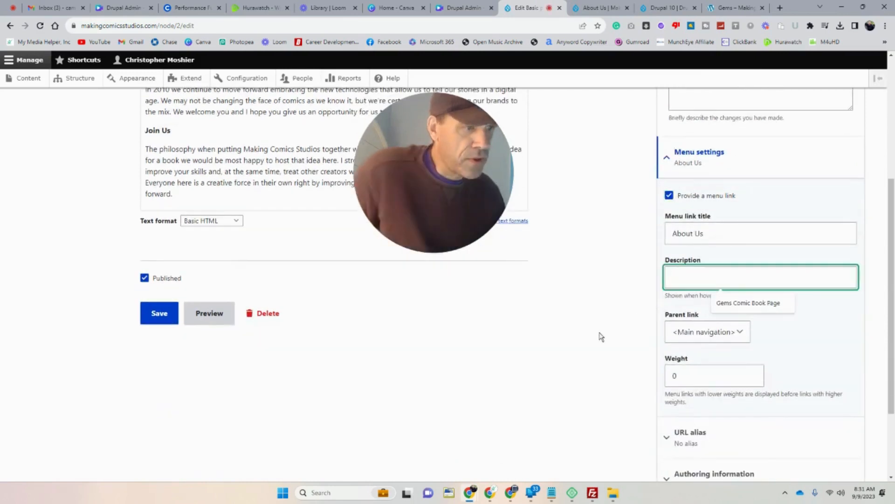
type("About Us Page")
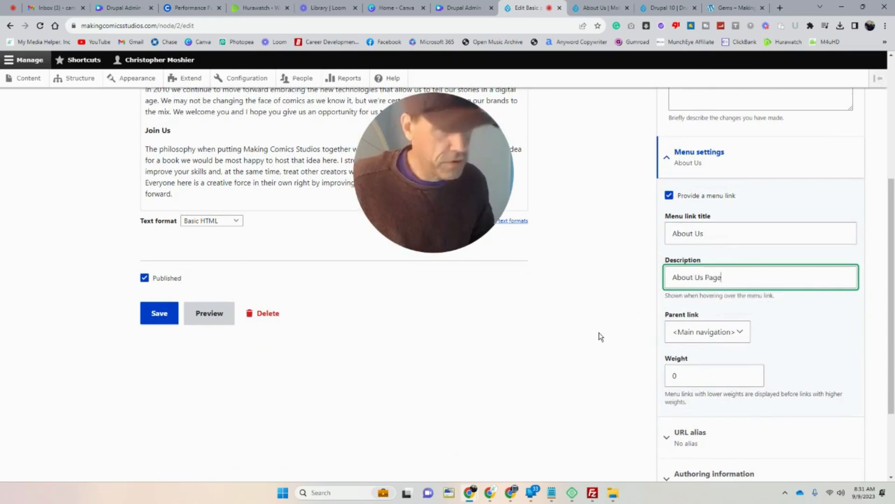
scroll("down", 3)
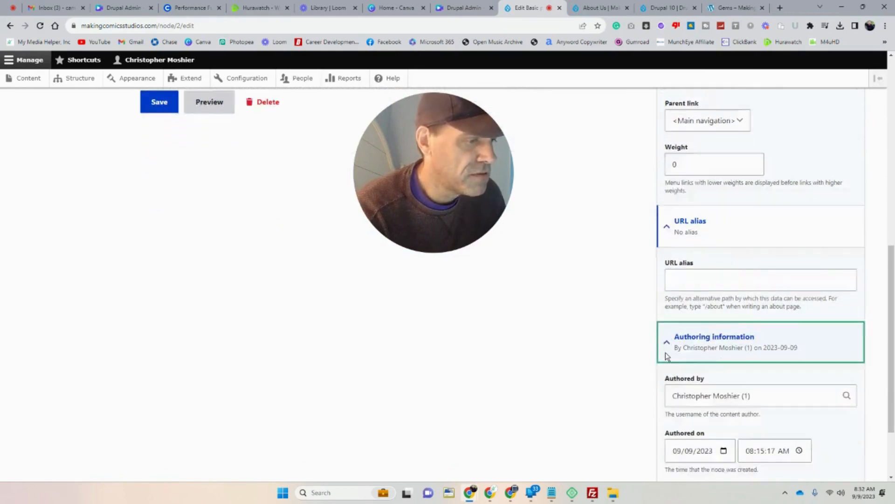
scroll("down", 3)
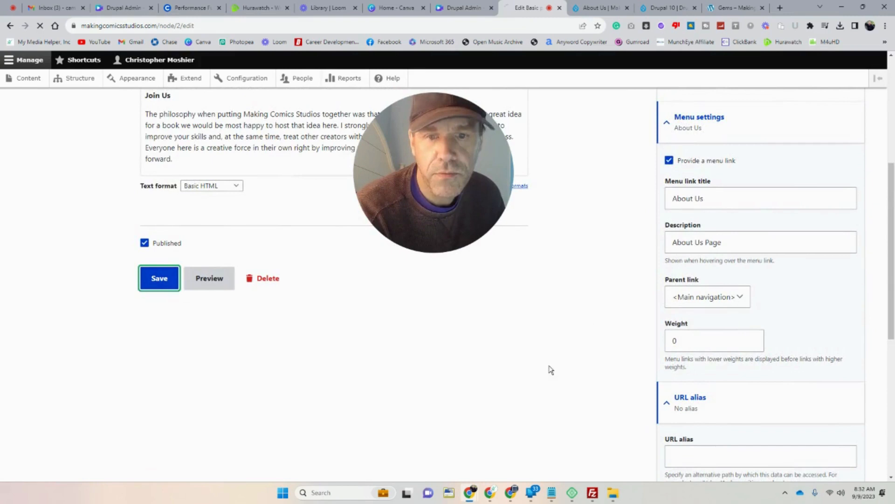
left_click(159, 278)
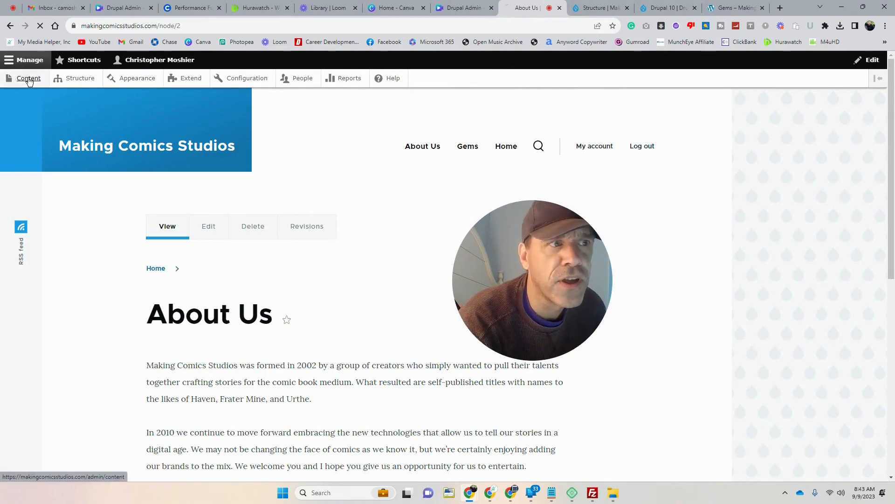
Go through Structure > Menus and edit the Main navigation menu's links
left_click(28, 78)
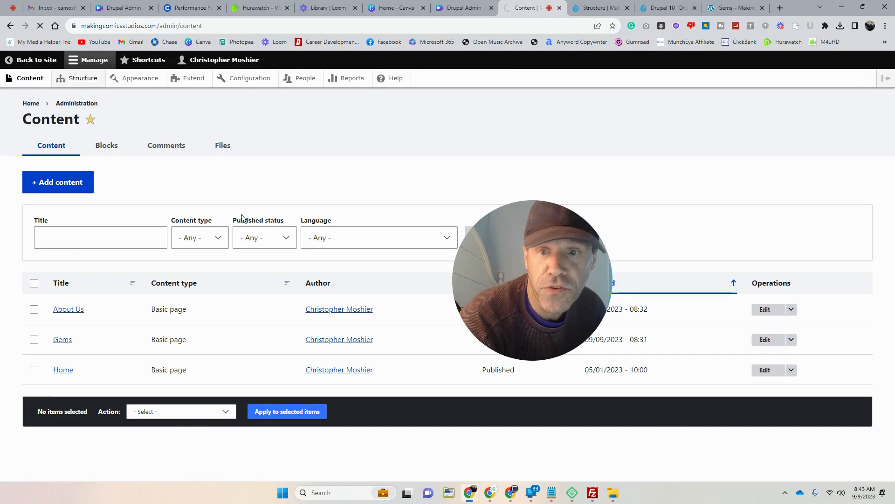
left_click(82, 78)
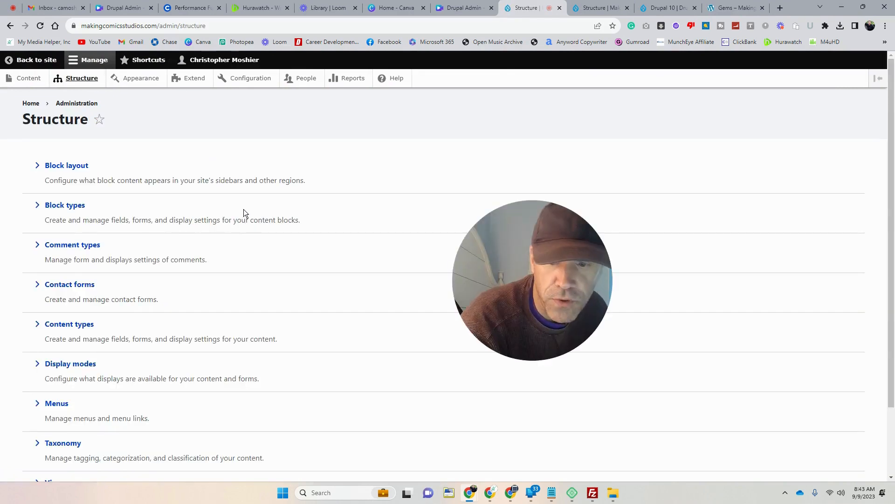
mouse_move(31, 348)
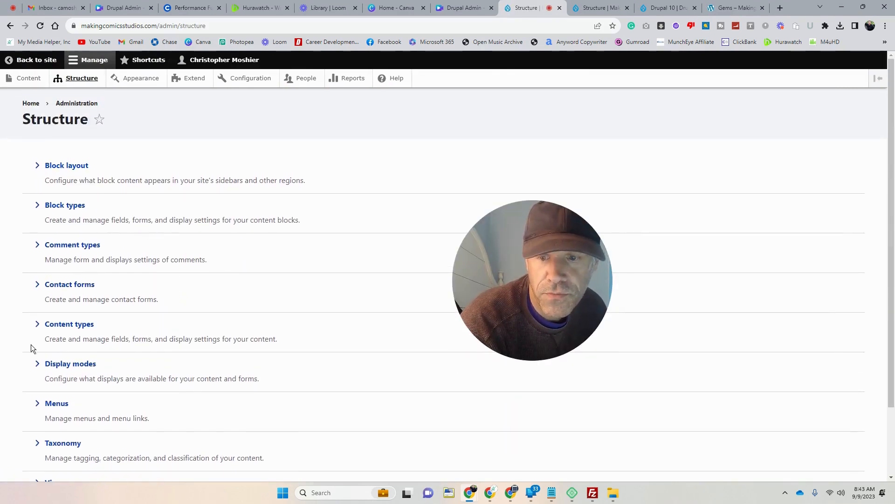
left_click(56, 402)
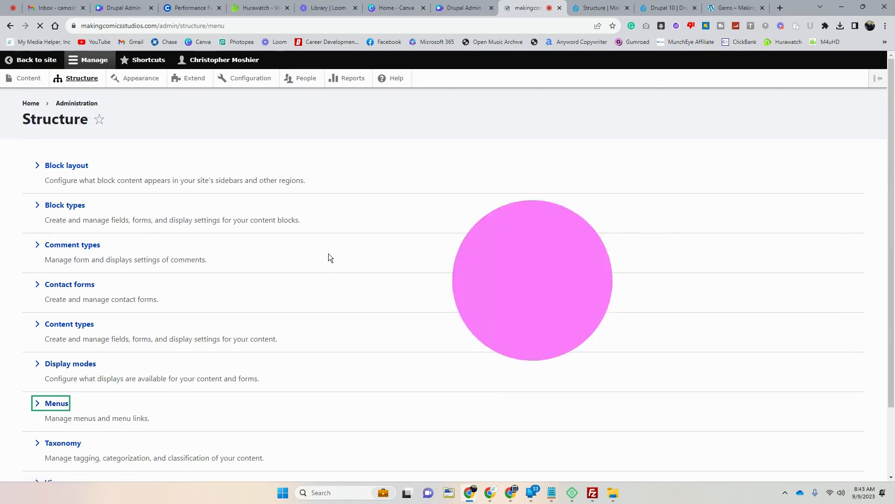
left_click(56, 402)
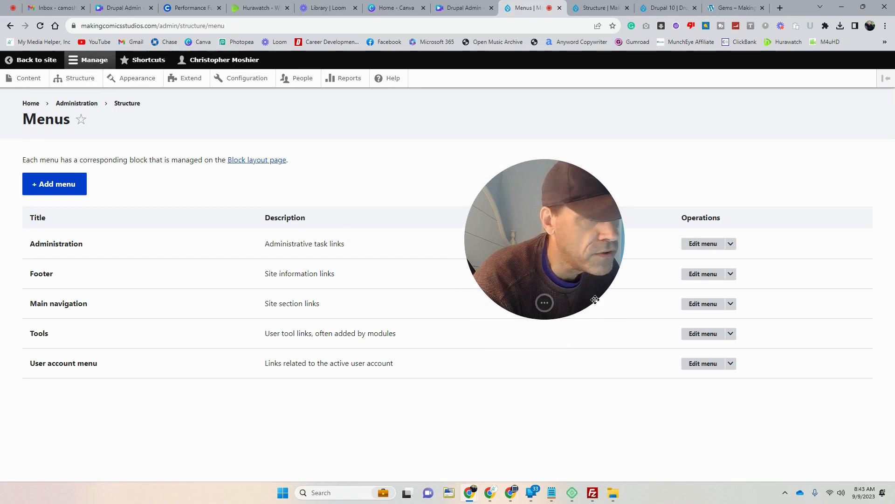
left_click(703, 303)
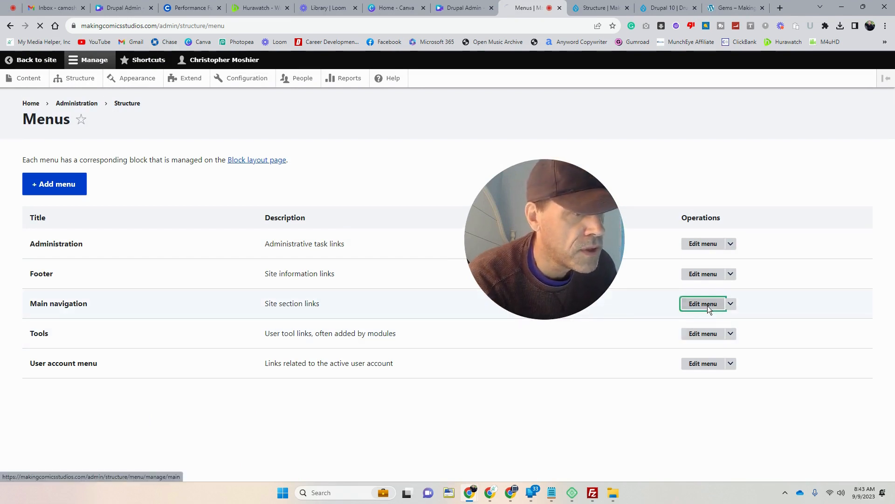
left_click(703, 303)
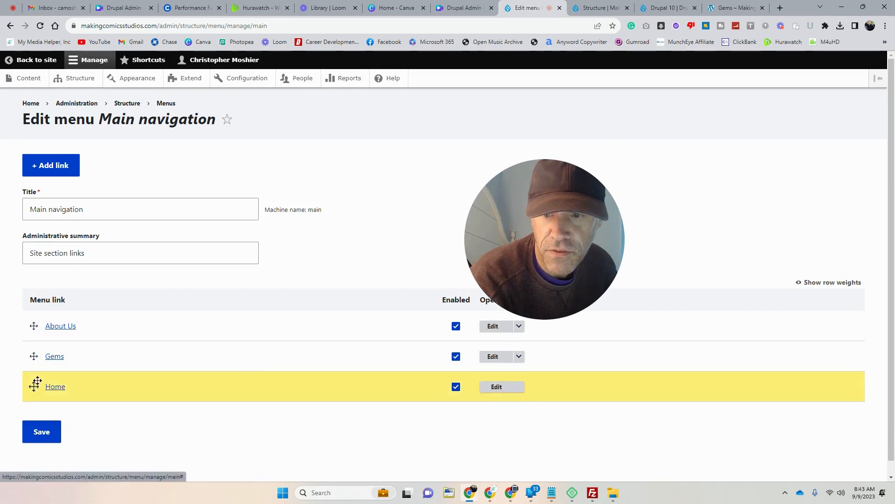
Drag Home above About Us, save the menu order, and return to the Structure page
left_click_drag(33, 386, 33, 371)
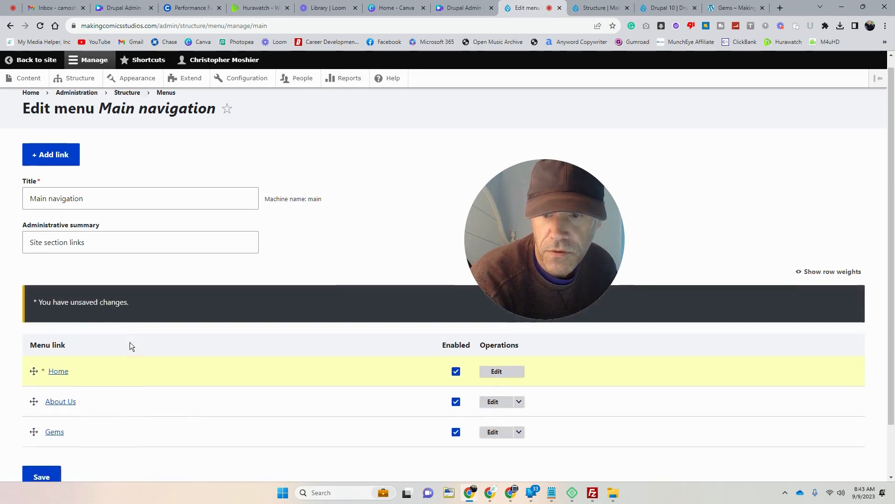
scroll("down", 3)
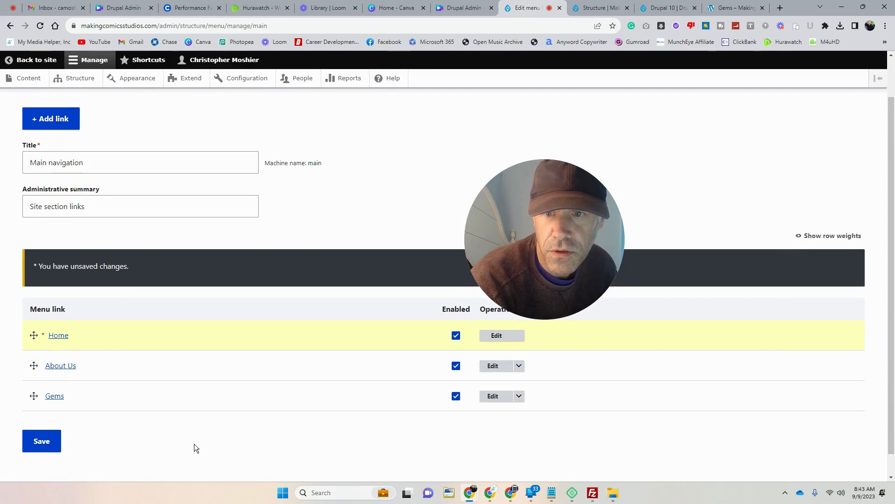
left_click(41, 441)
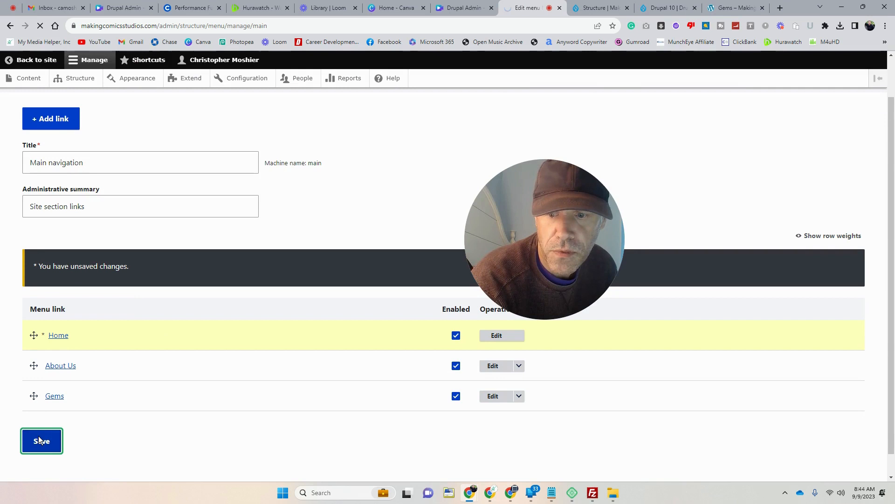
left_click(41, 440)
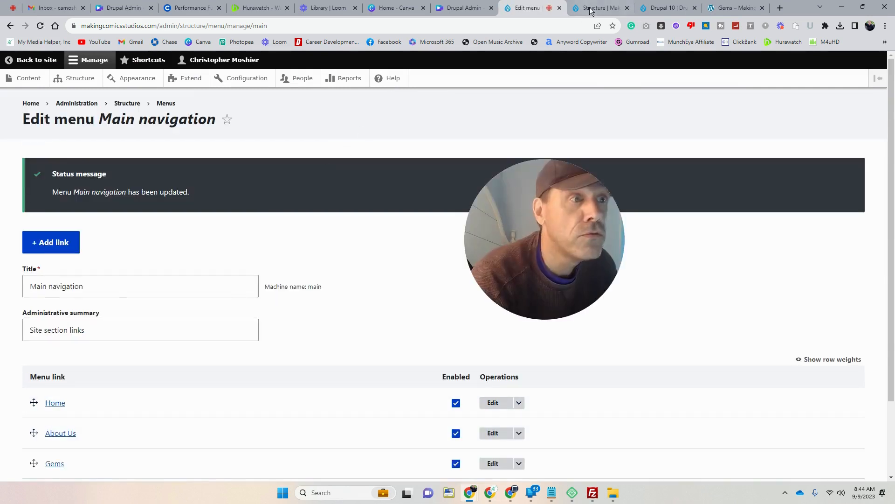
left_click(597, 8)
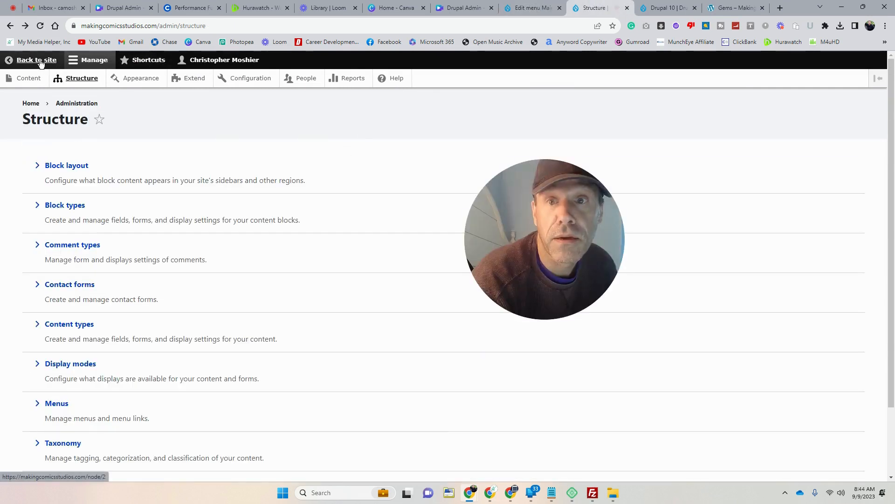
Return to the live site and open the Gems page from the navigation, scrolling through it
left_click(36, 59)
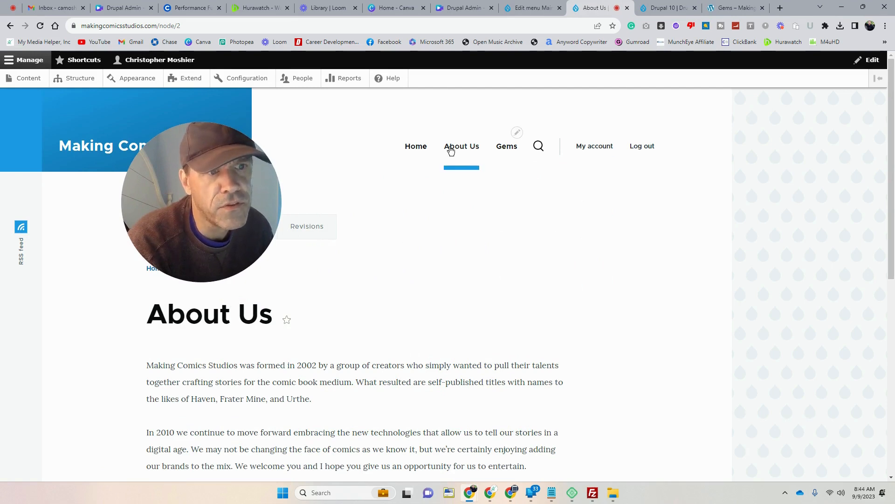
mouse_move(507, 145)
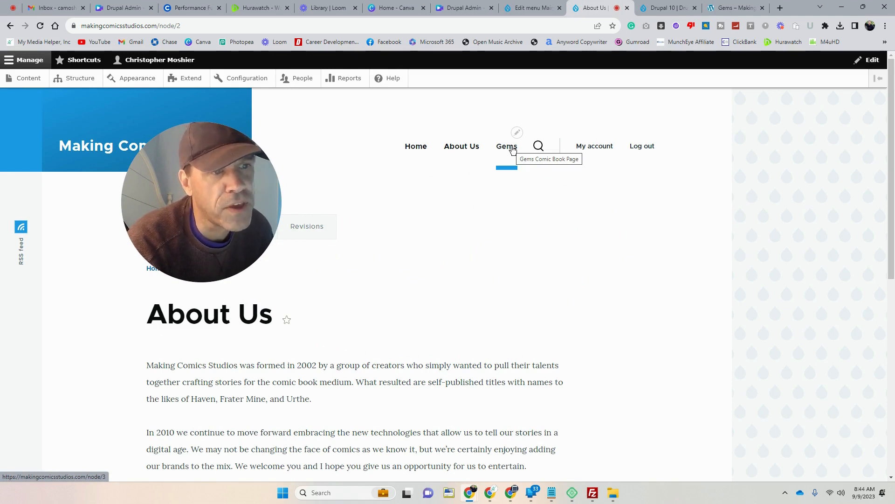
mouse_move(461, 145)
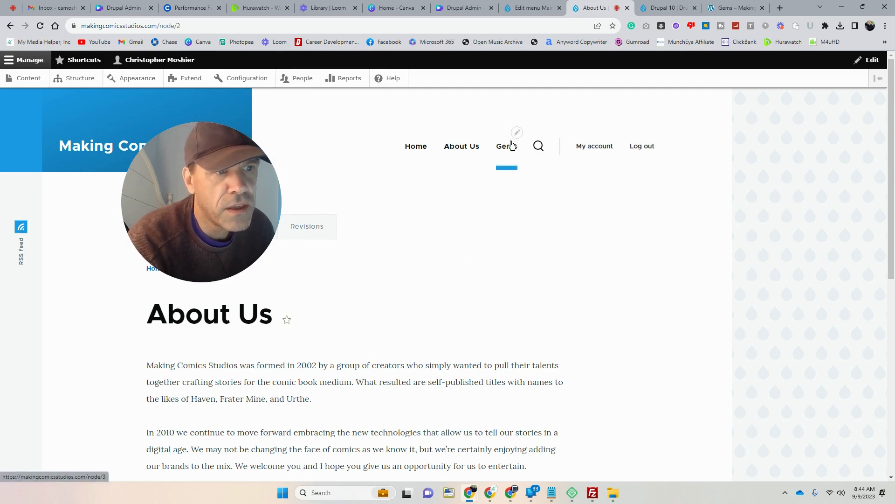
left_click(506, 146)
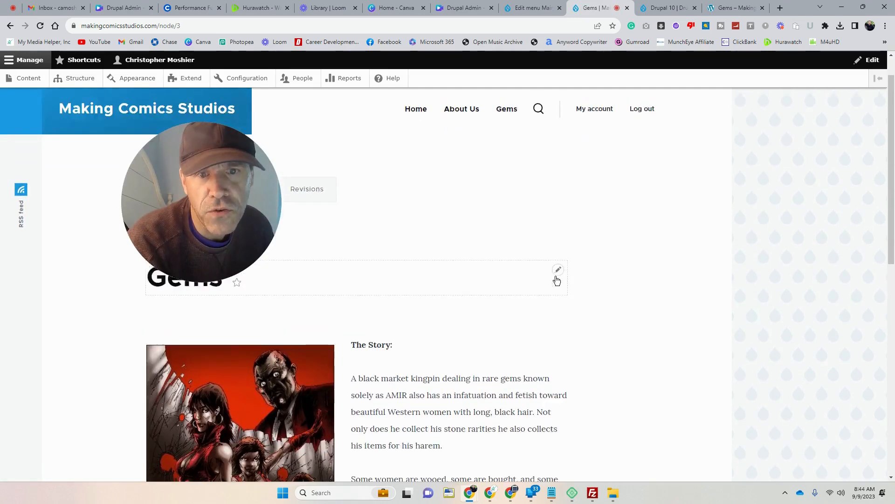
scroll("down", 3)
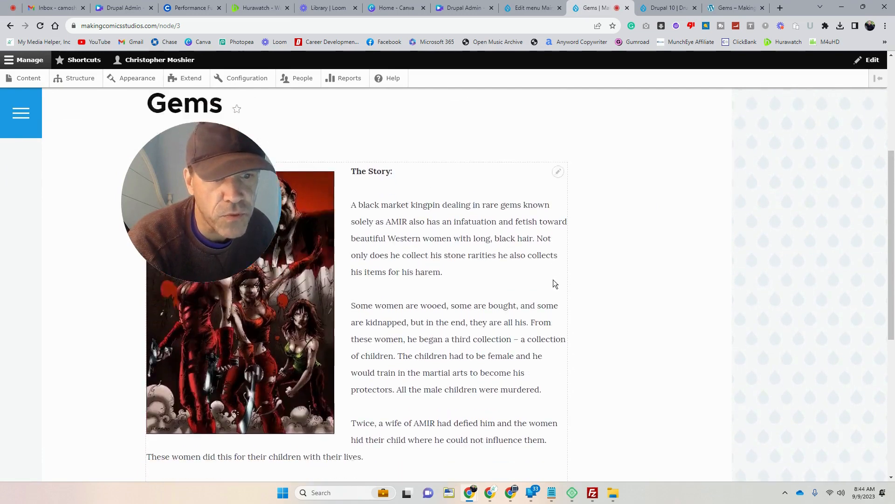
scroll("down", 3)
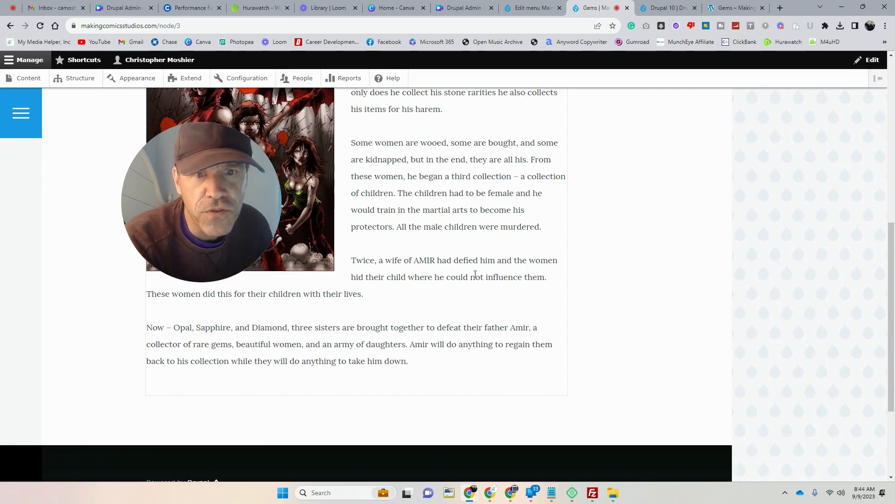
scroll("up", 3)
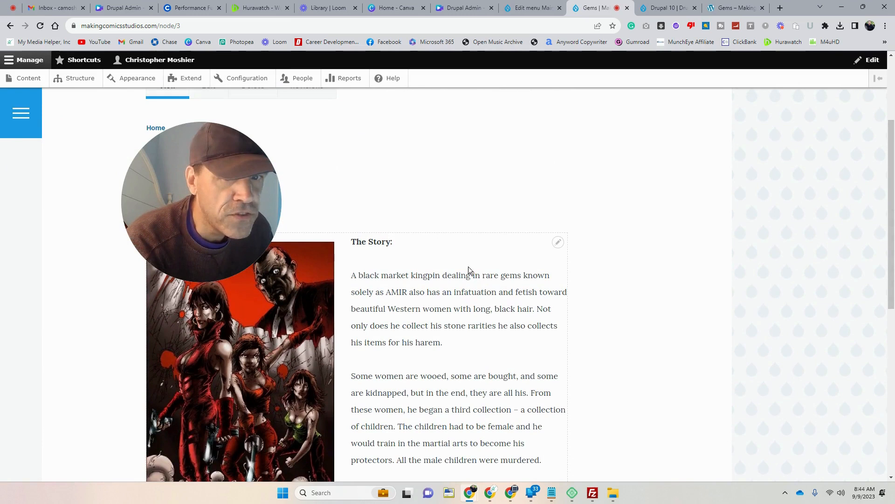